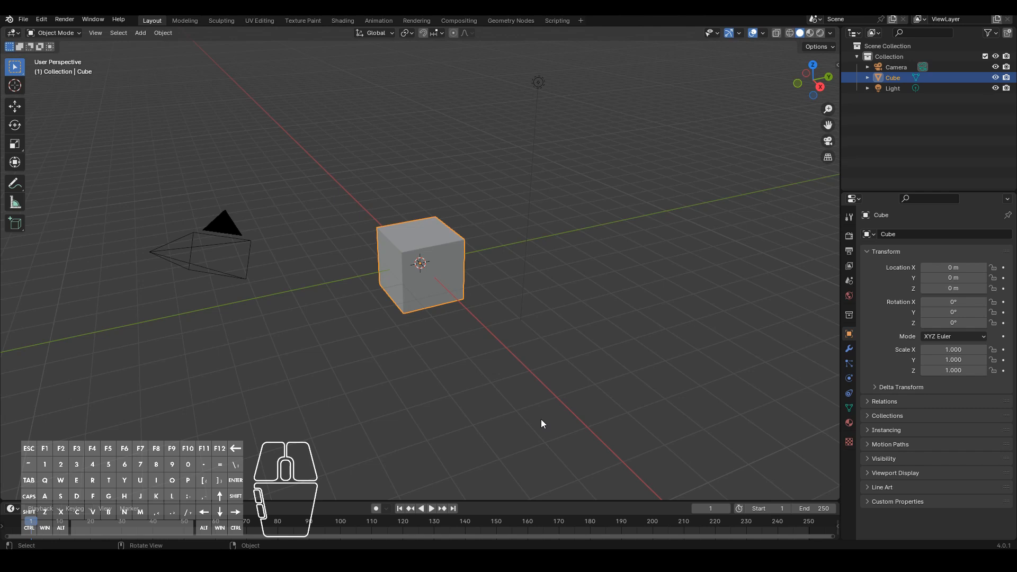
pyautogui.moveTo(532, 418)
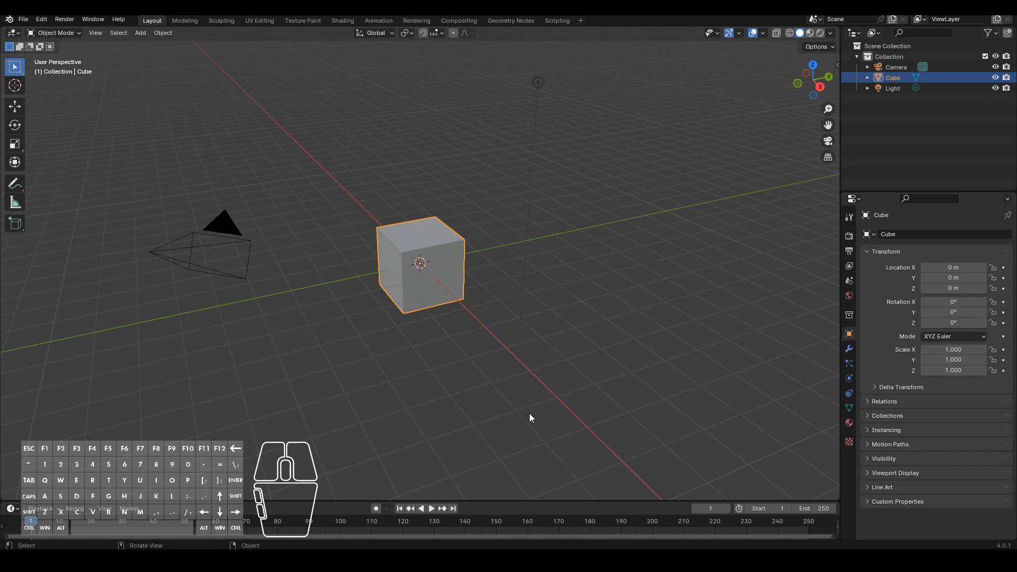
pyautogui.moveTo(440, 264)
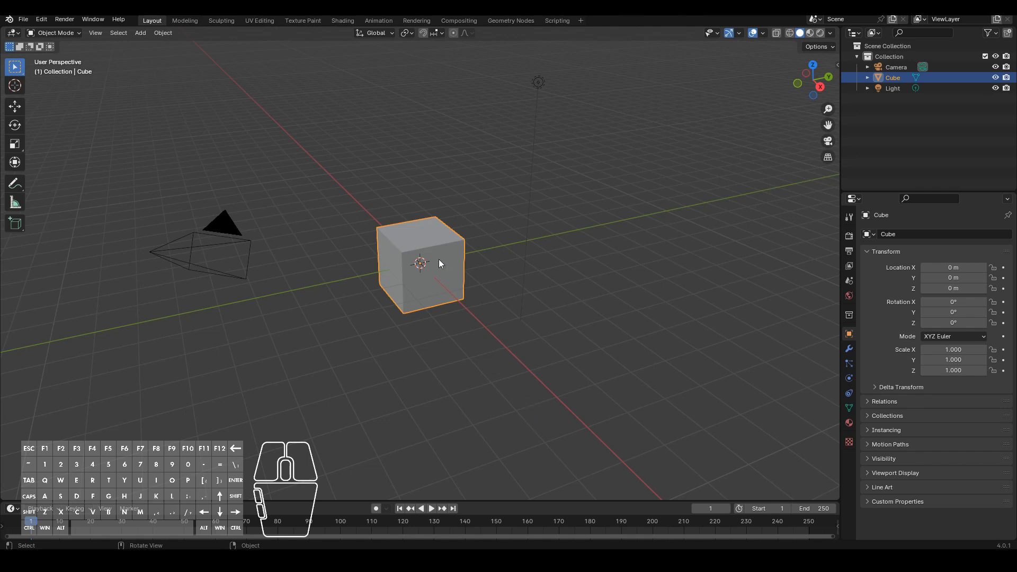
pyautogui.moveTo(259, 264)
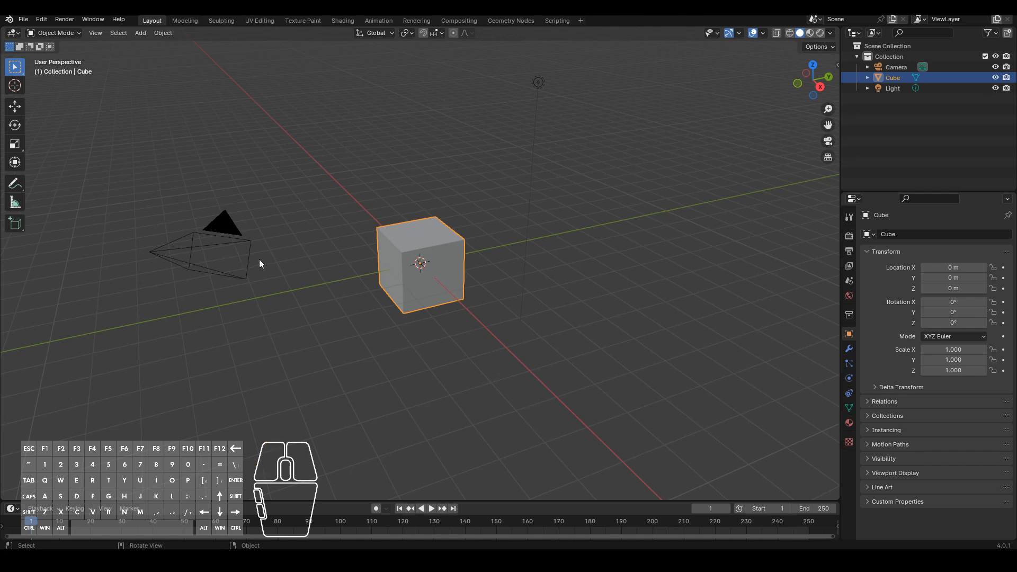
# Activate the Move tool with handles on the default cube at the origin
pyautogui.click(162, 32)
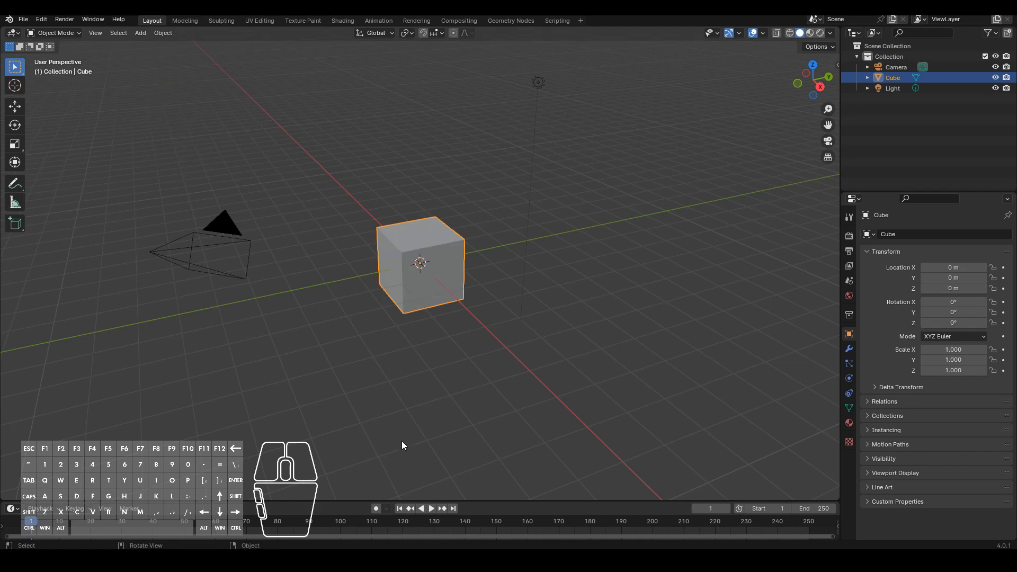
pyautogui.moveTo(430, 444)
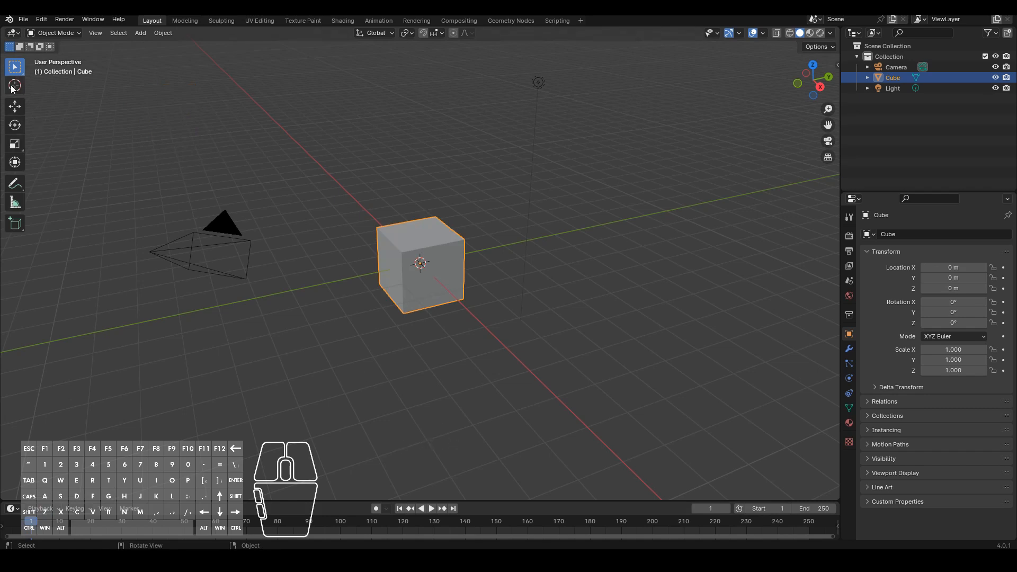
pyautogui.moveTo(14, 107)
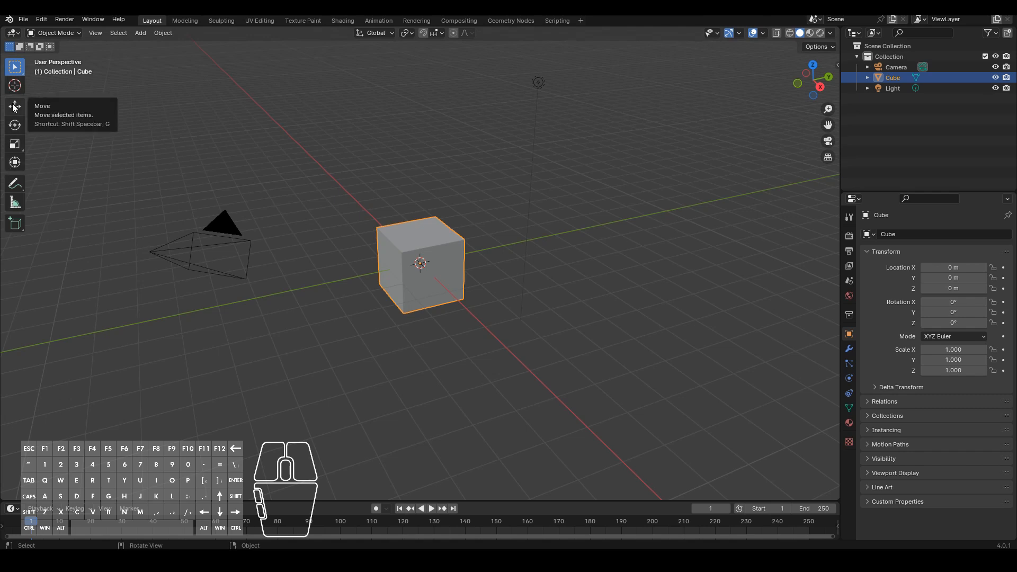
pyautogui.click(15, 106)
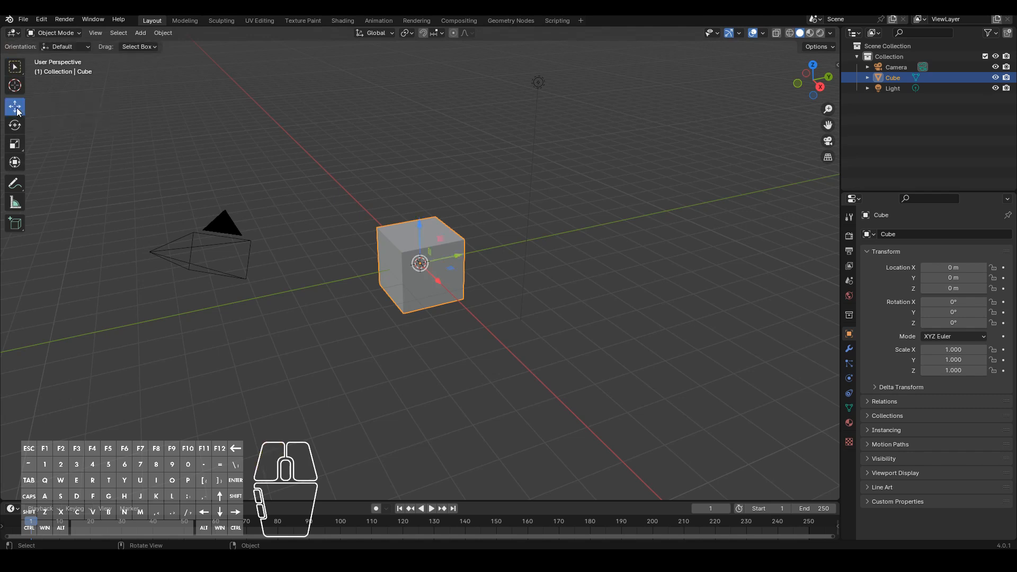
pyautogui.click(15, 107)
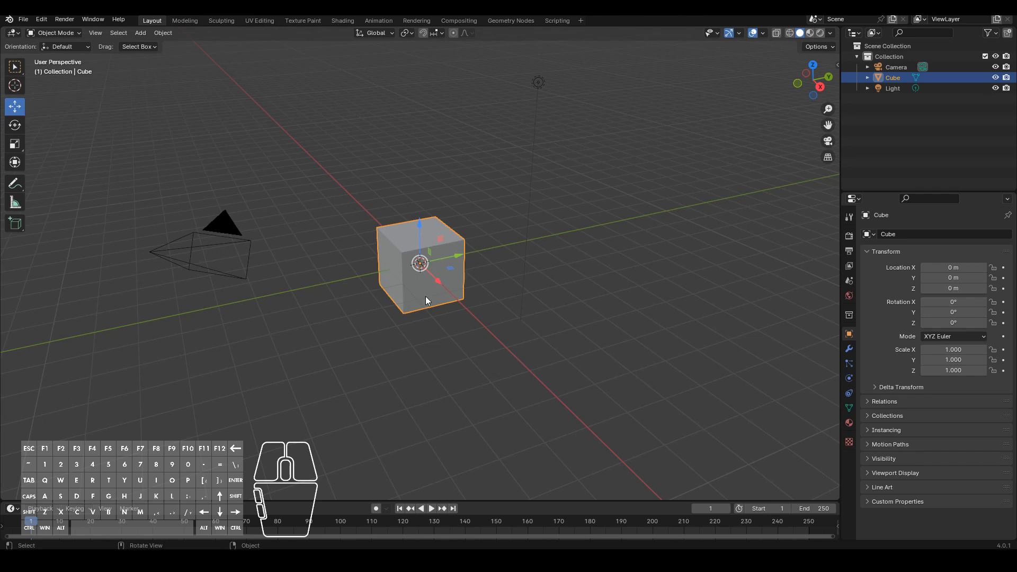
pyautogui.moveTo(431, 280)
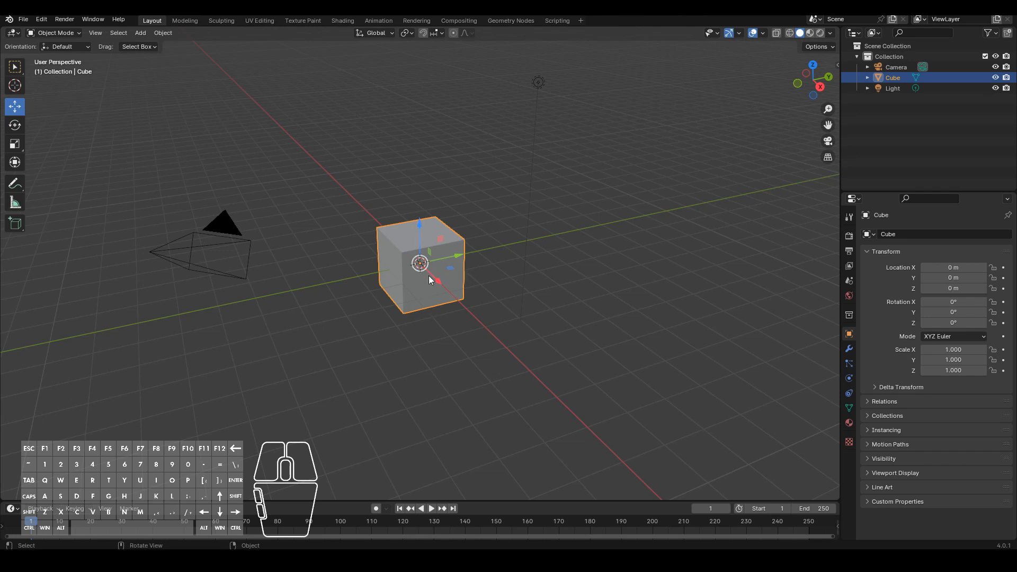
pyautogui.moveTo(470, 363)
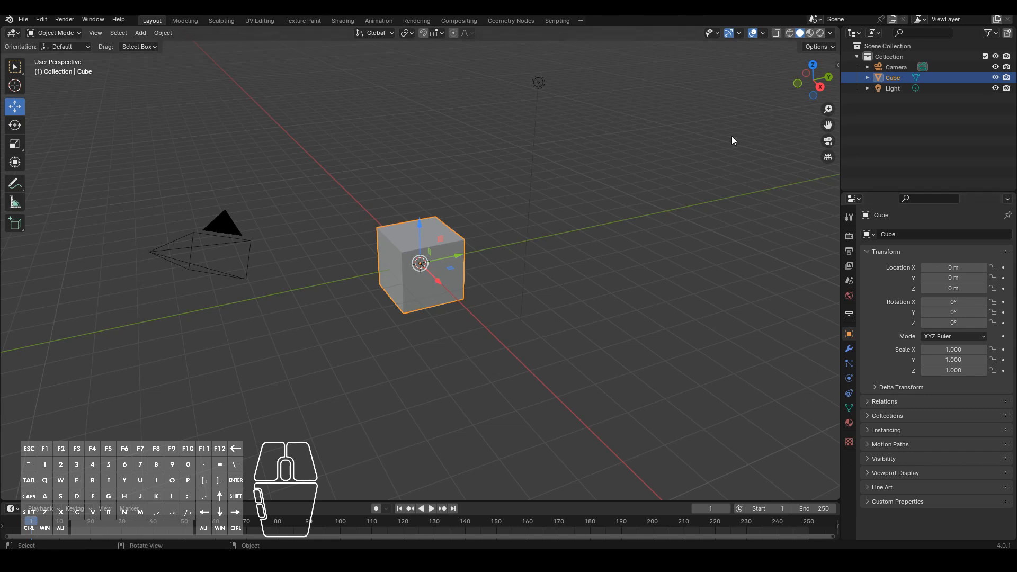
pyautogui.moveTo(447, 259)
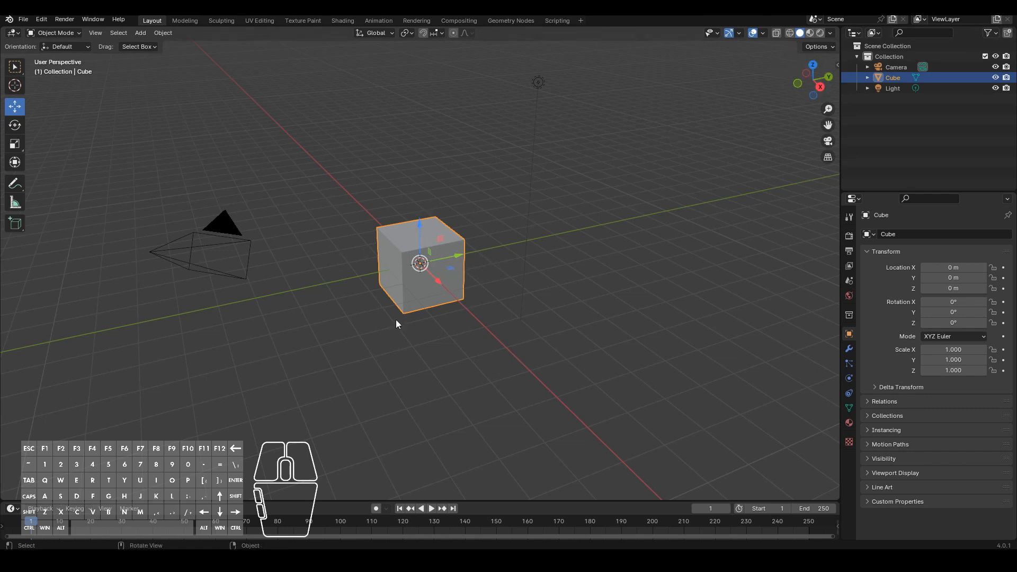
pyautogui.moveTo(431, 257)
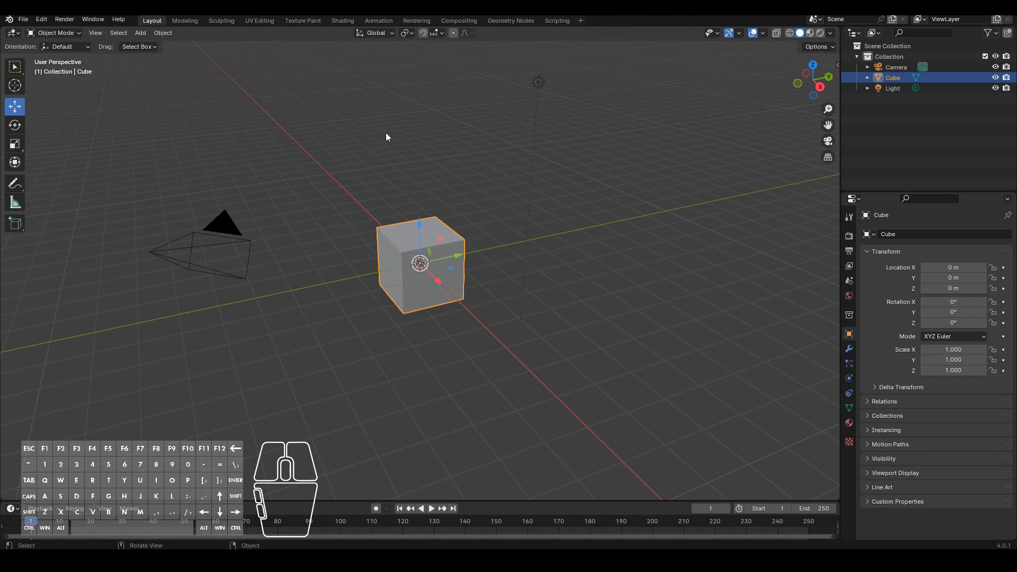
pyautogui.moveTo(439, 285)
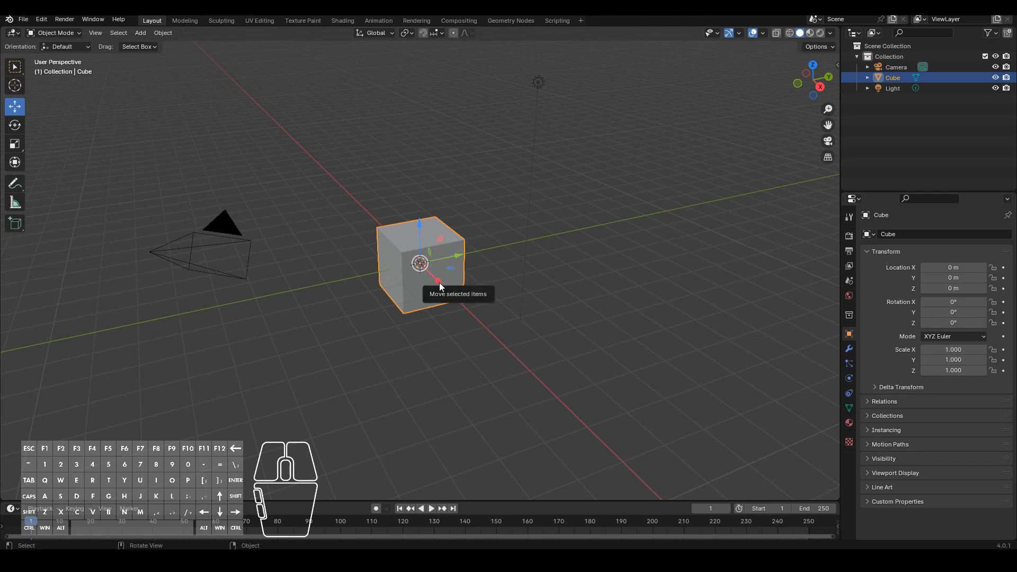
pyautogui.moveTo(511, 370)
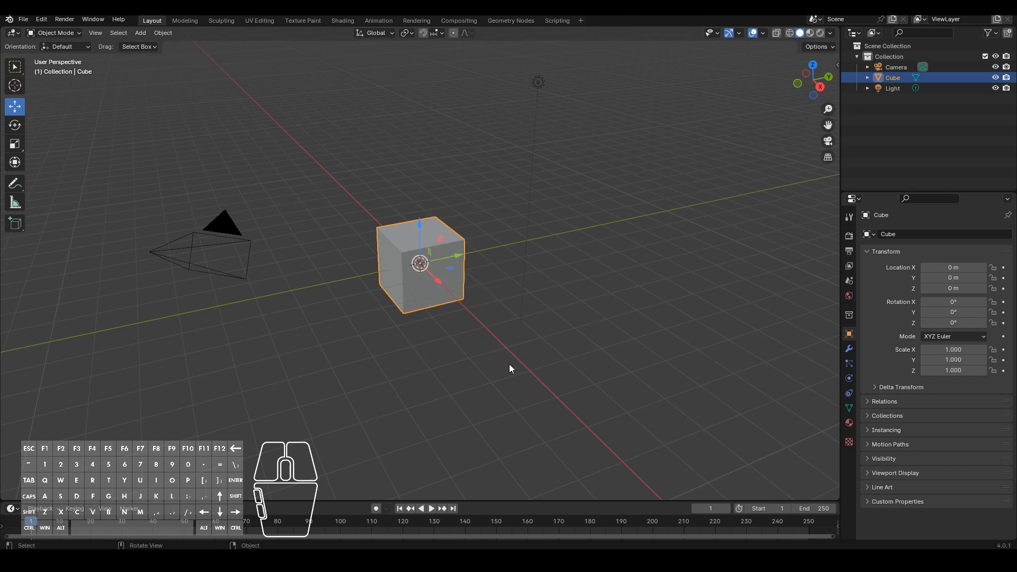
pyautogui.moveTo(458, 255)
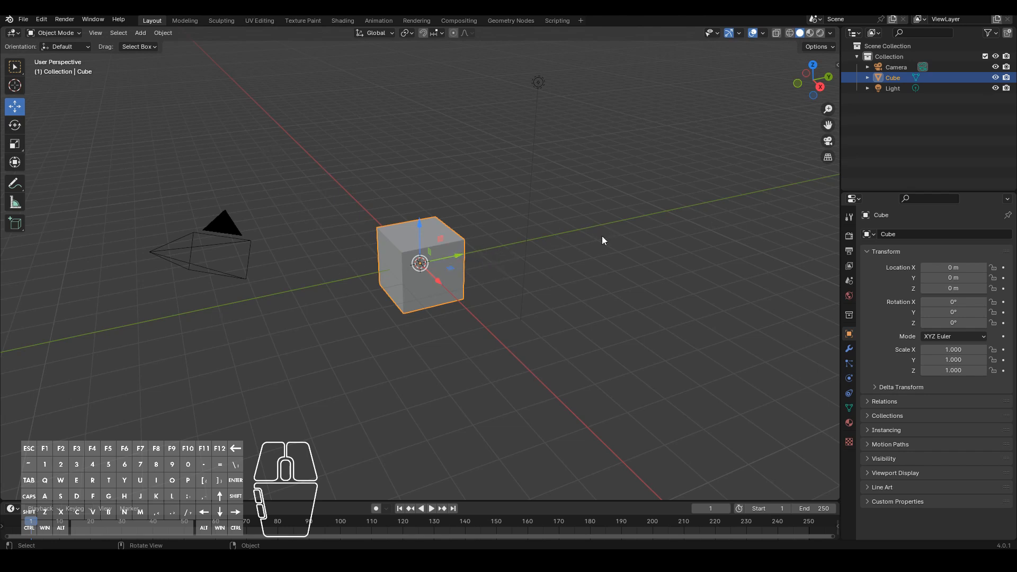
pyautogui.moveTo(426, 233)
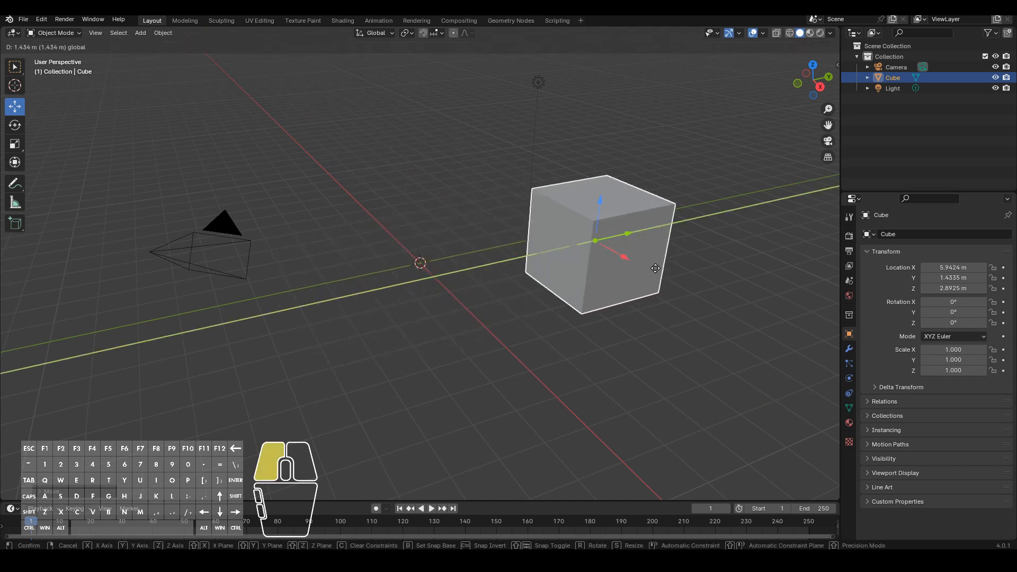
# Drop the cube at its raised right-side position and shift the camera slightly
pyautogui.moveTo(656, 268); pyautogui.dragTo(550, 287)
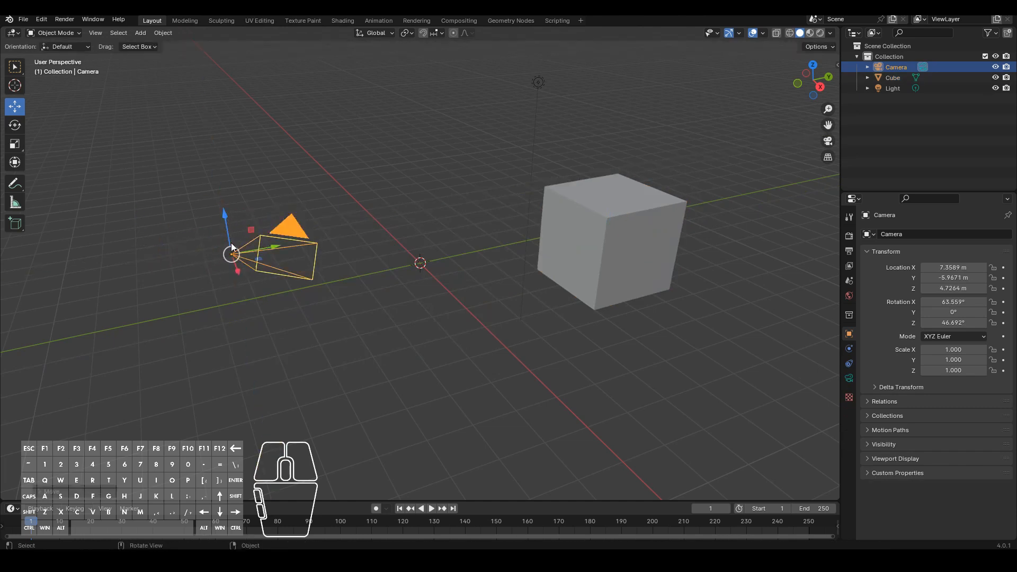
pyautogui.moveTo(232, 254); pyautogui.dragTo(245, 291)
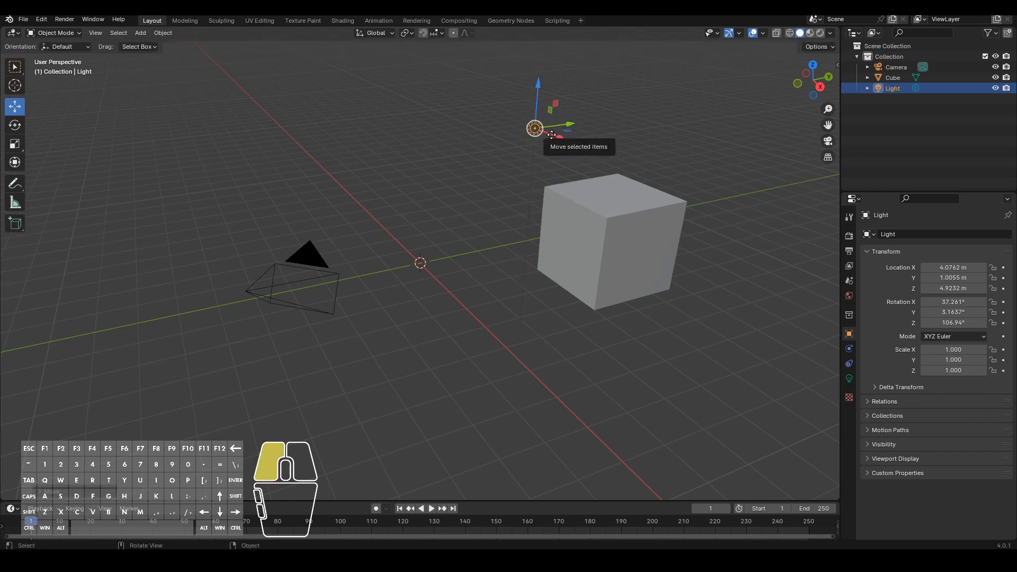
# Reselect the cube and slide it further across the grid at the same height
pyautogui.click(637, 219)
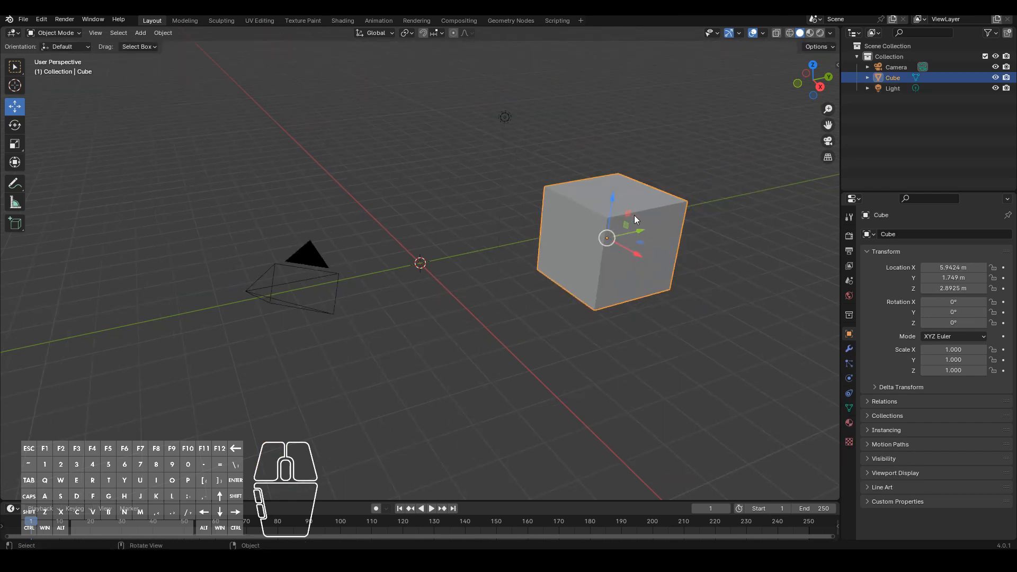
pyautogui.moveTo(645, 245)
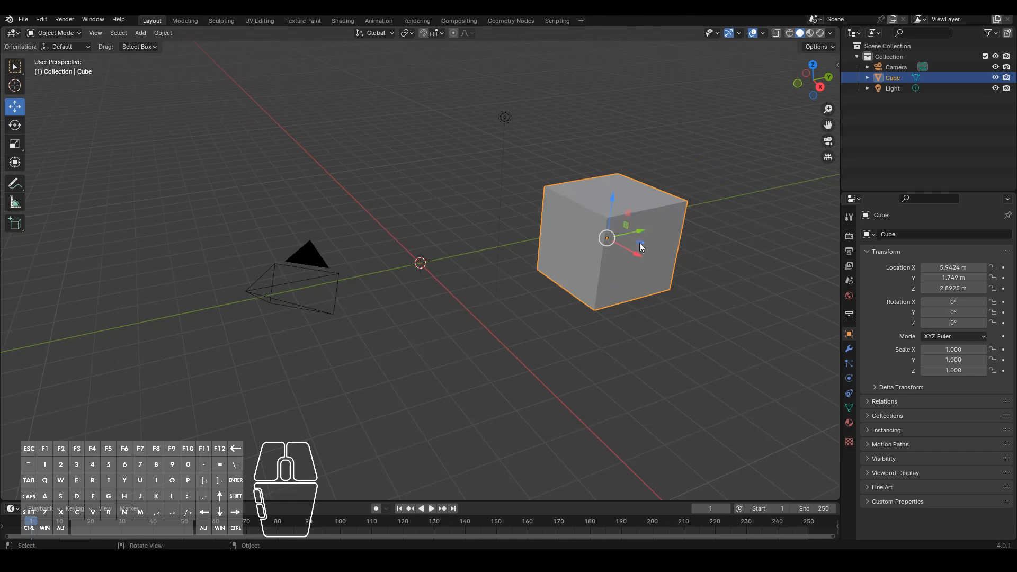
pyautogui.moveTo(645, 248)
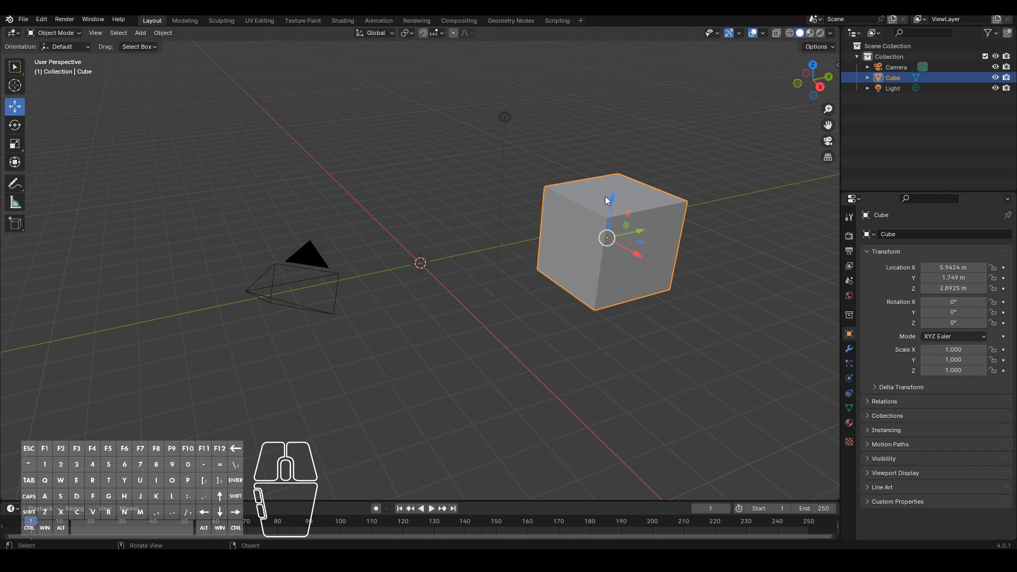
pyautogui.moveTo(639, 245)
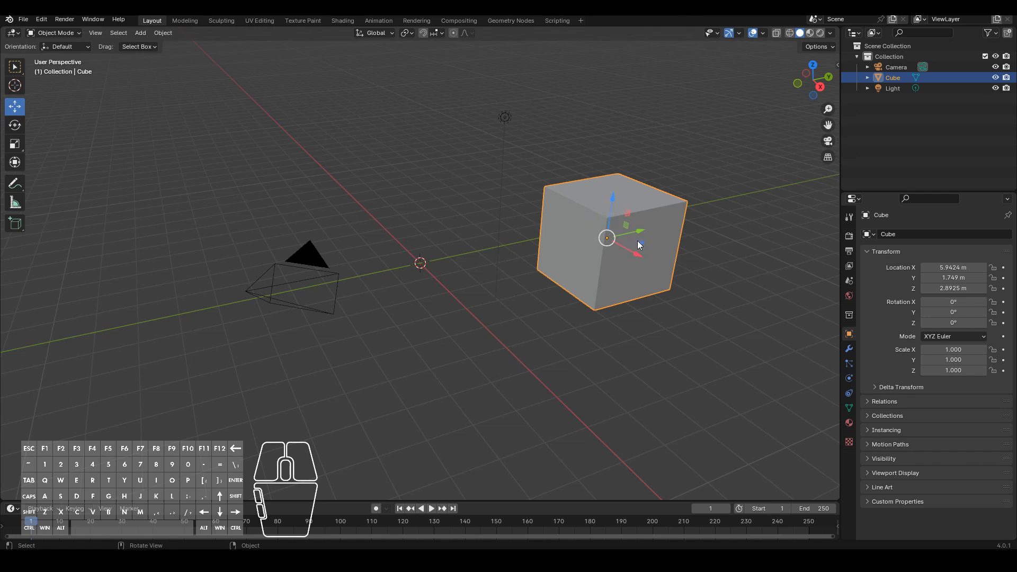
pyautogui.moveTo(643, 245)
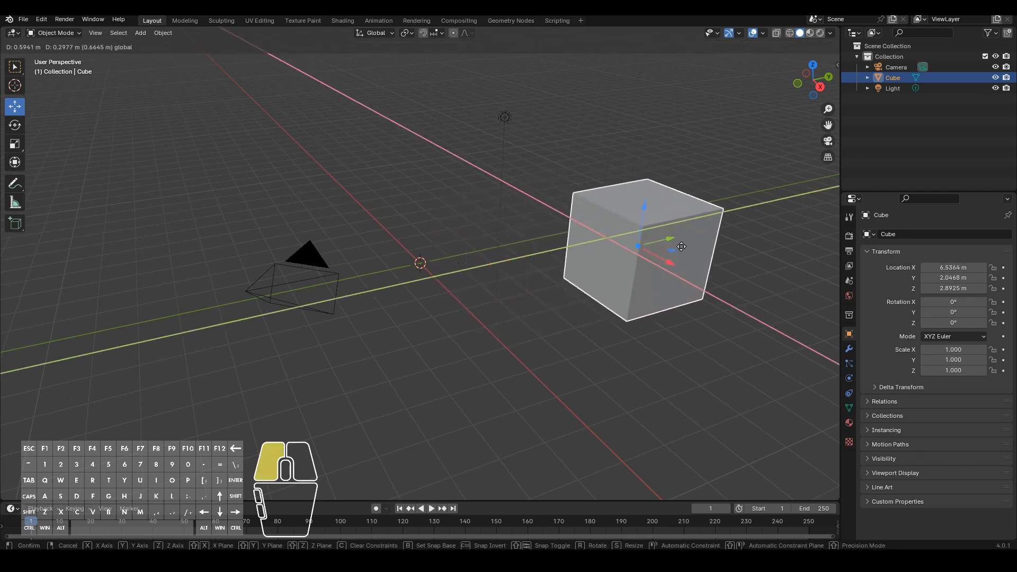
pyautogui.moveTo(681, 246); pyautogui.dragTo(662, 260)
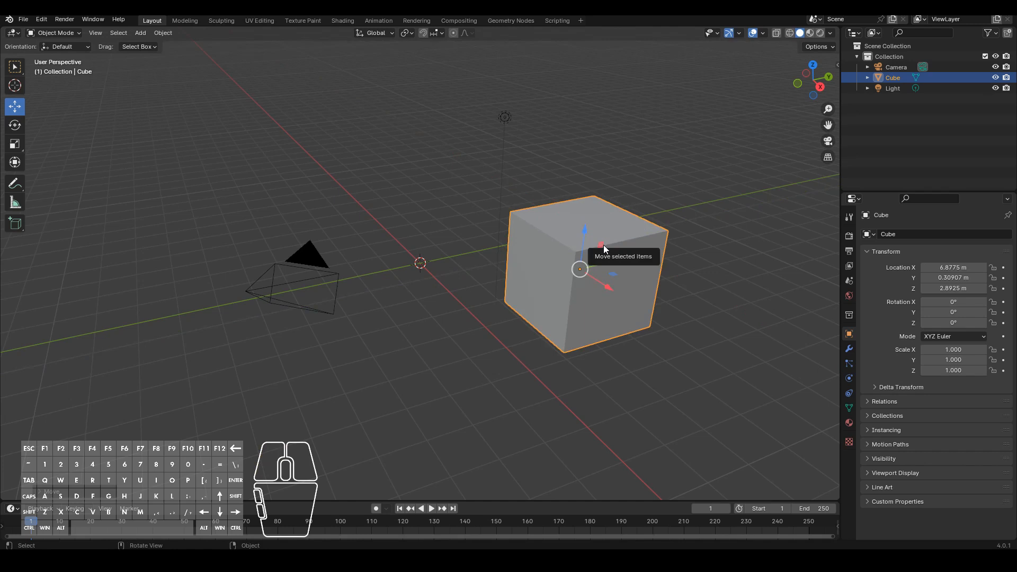
pyautogui.moveTo(646, 258)
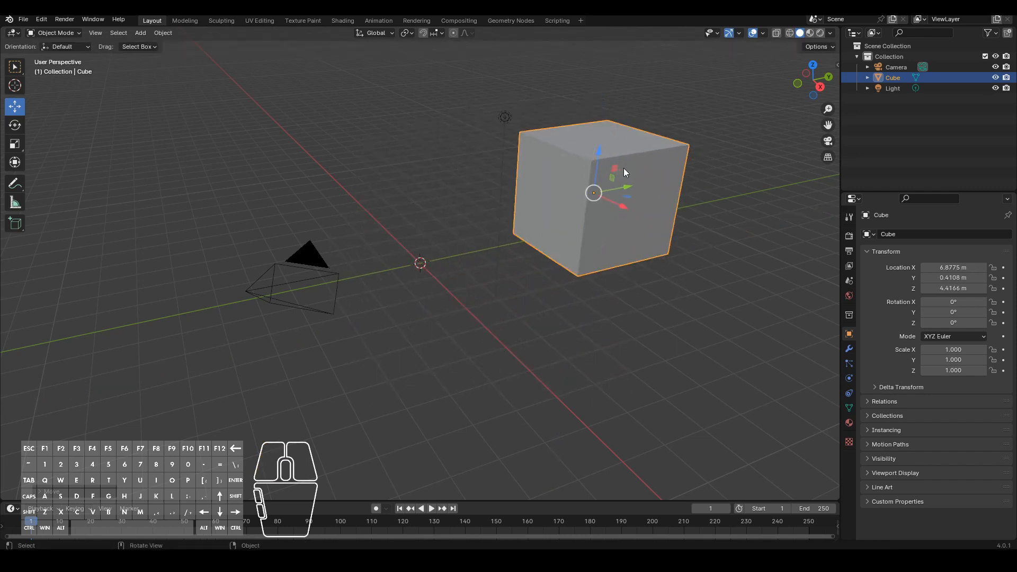
pyautogui.moveTo(614, 183)
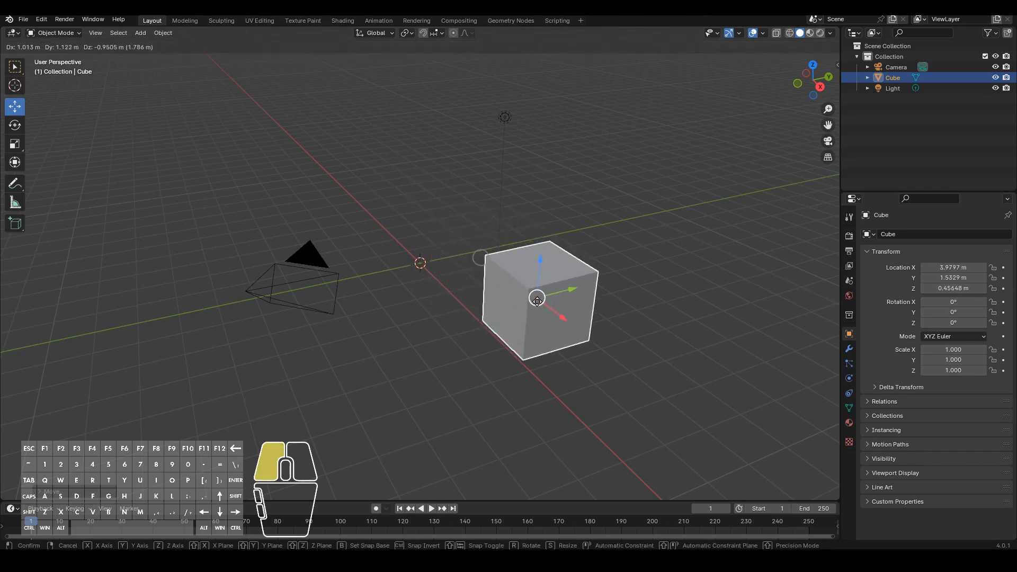
# Drag the cube to about 2.68 m along X and 1.55 m up
pyautogui.moveTo(538, 298); pyautogui.dragTo(413, 157)
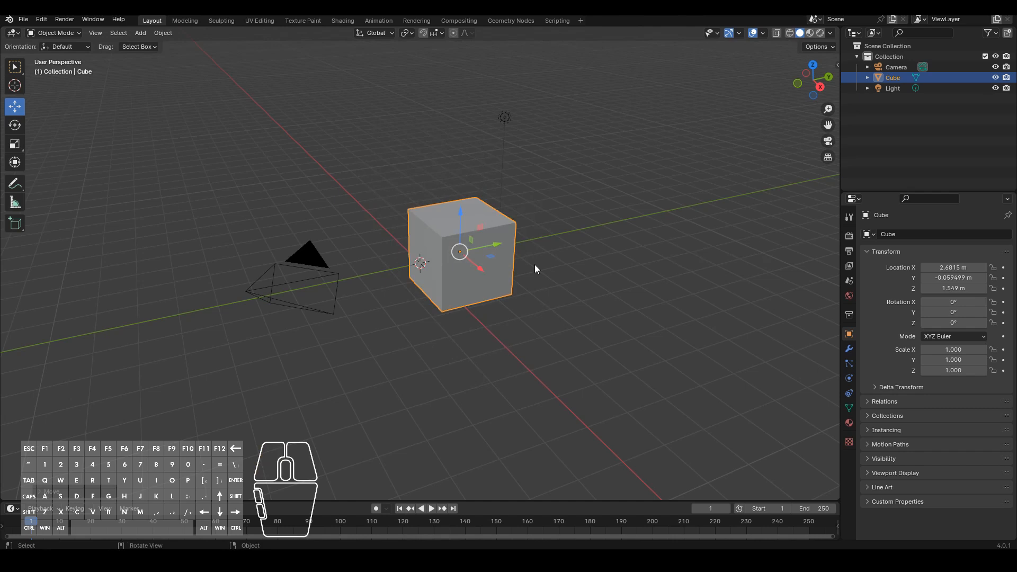
pyautogui.moveTo(289, 174)
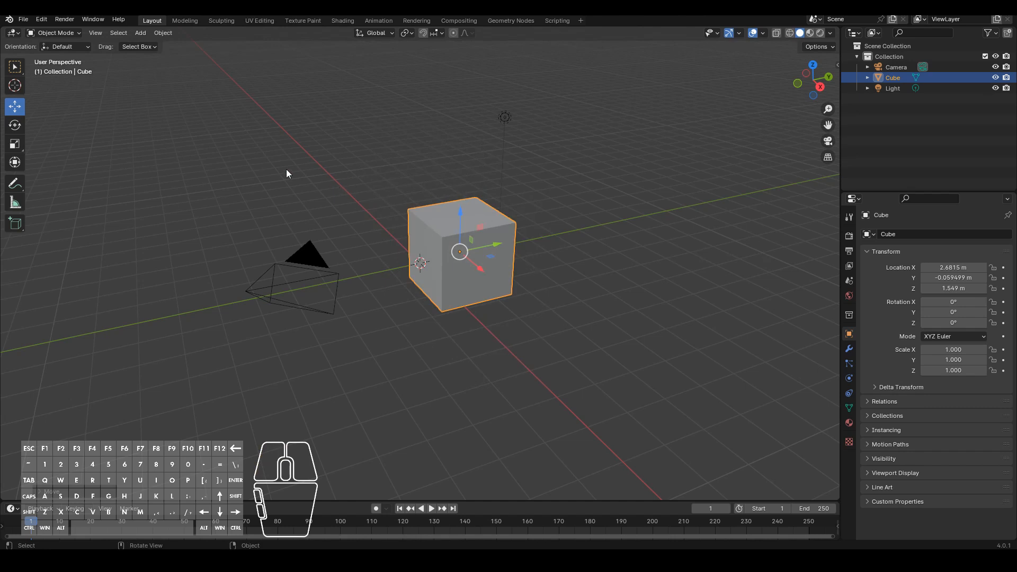
pyautogui.moveTo(14, 107)
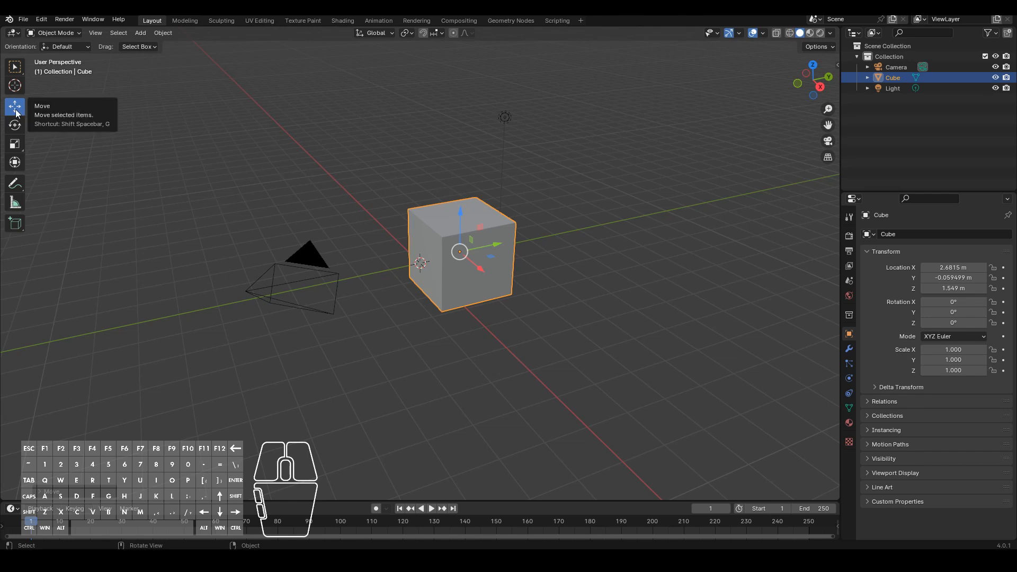
pyautogui.moveTo(20, 111)
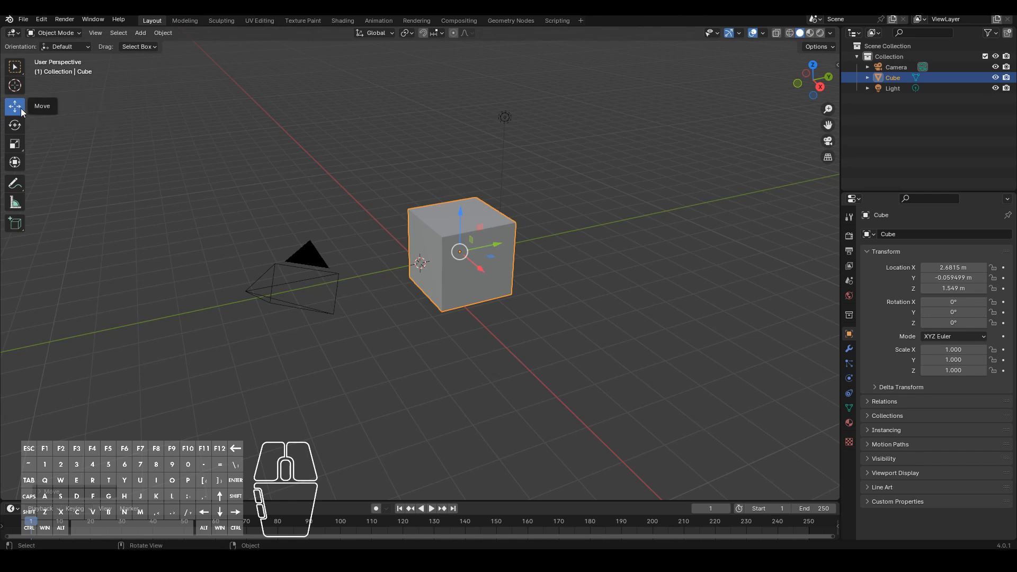
pyautogui.moveTo(21, 109)
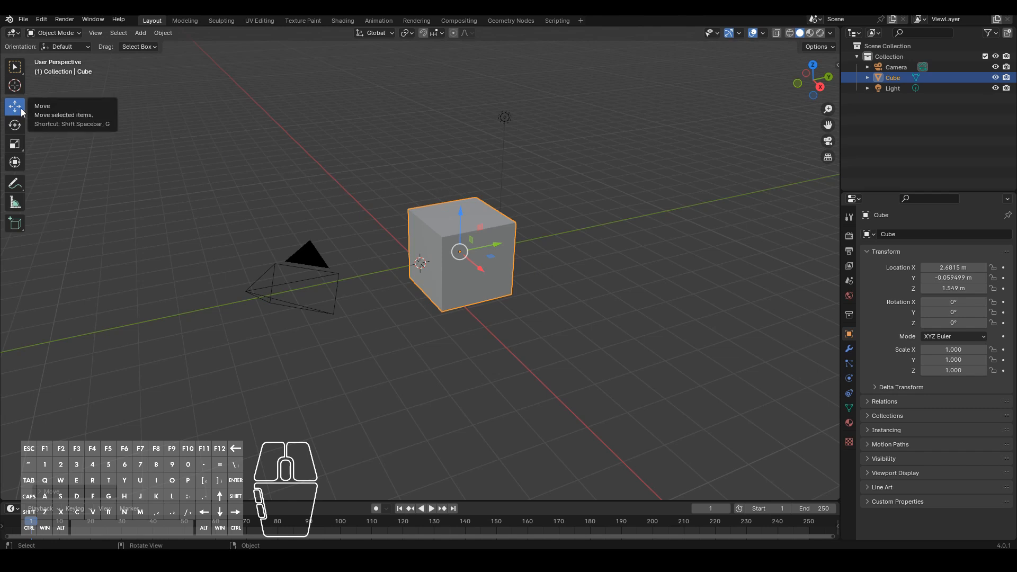
pyautogui.moveTo(327, 193)
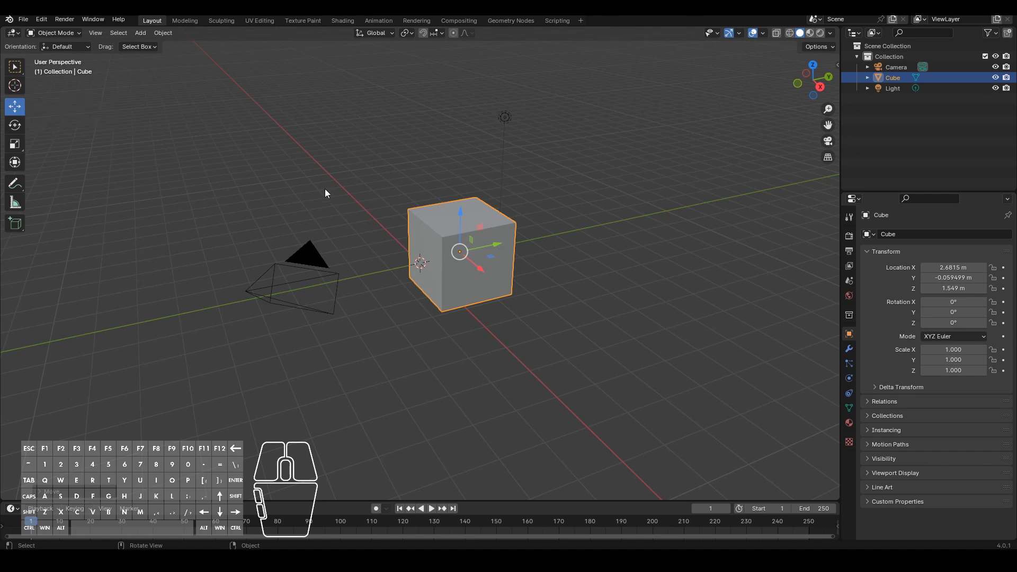
pyautogui.click(16, 106)
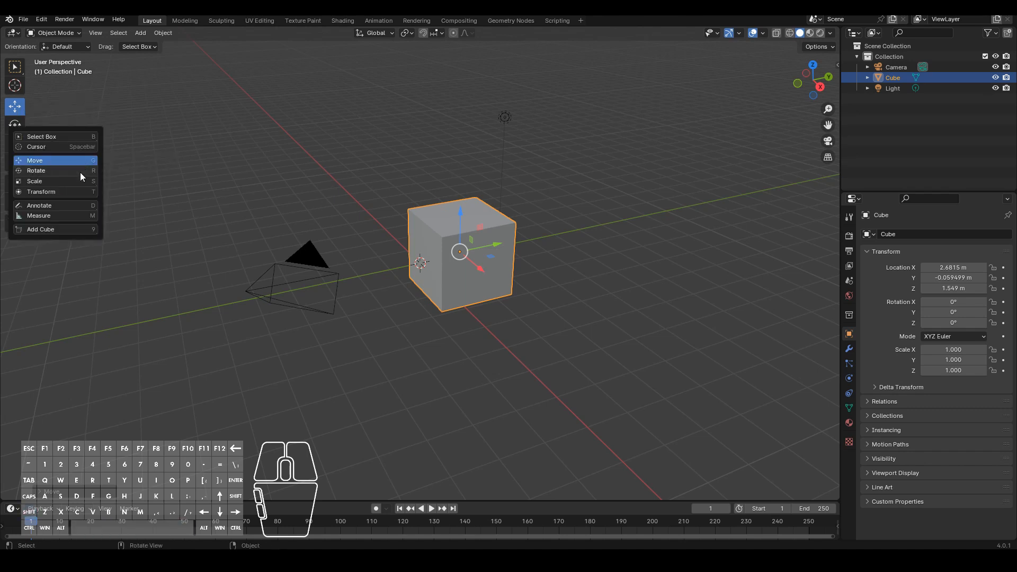
pyautogui.click(186, 209)
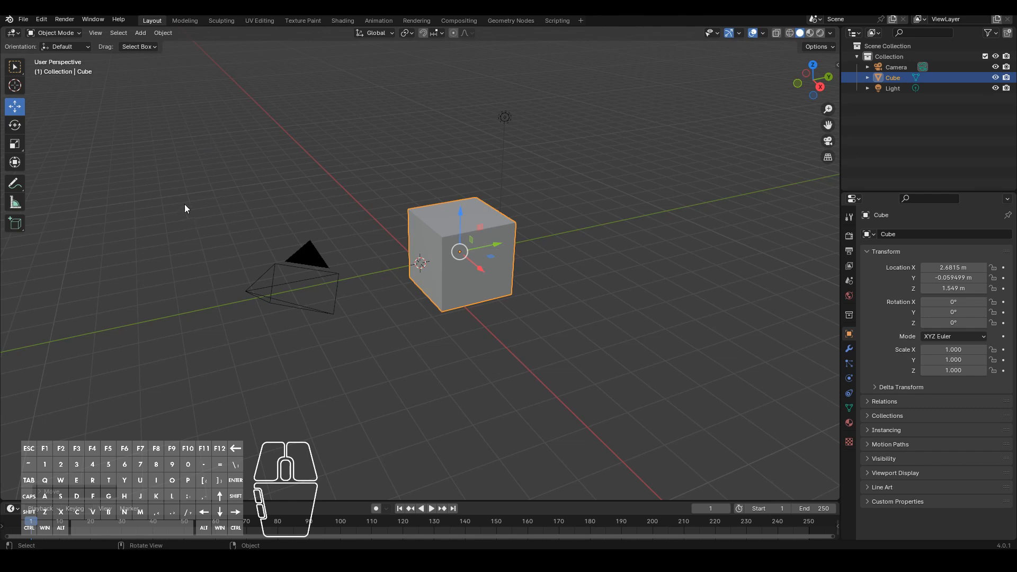
pyautogui.moveTo(14, 107)
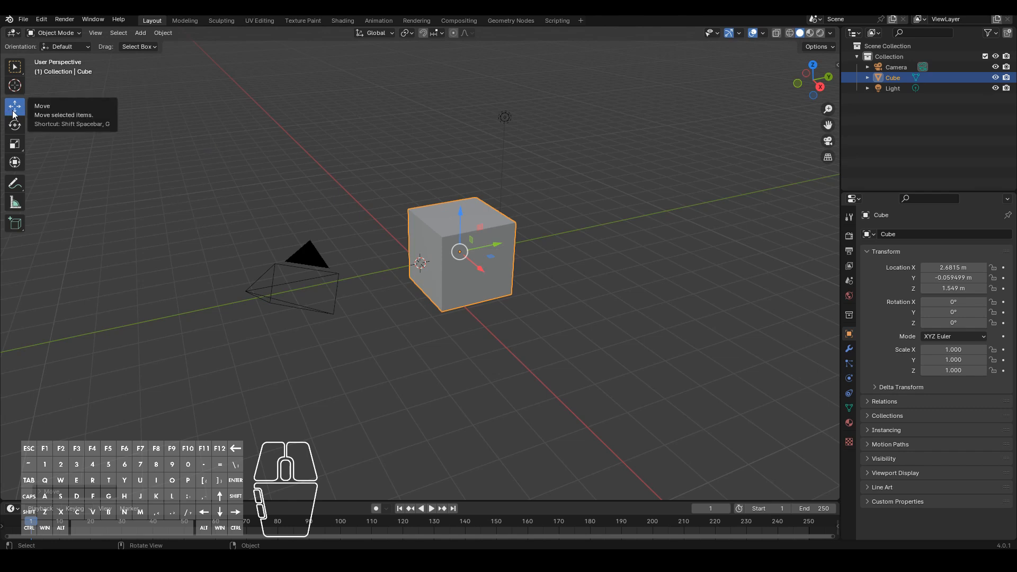
# Grab the cube to X 2.05 m, Y -0.56 m, Z 2.31 m, cancelling a vertical-only move
pyautogui.press('g')
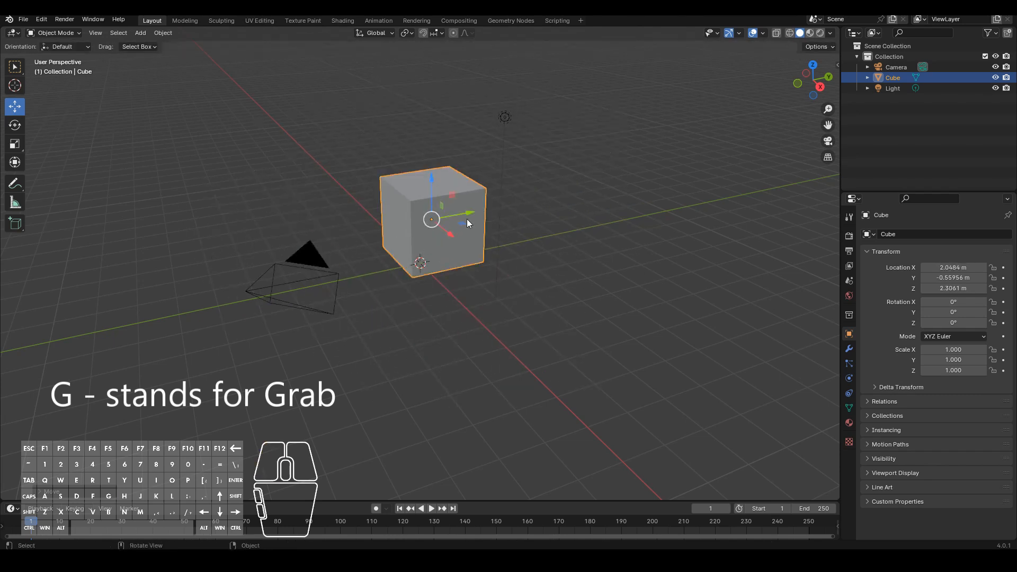
pyautogui.moveTo(544, 301)
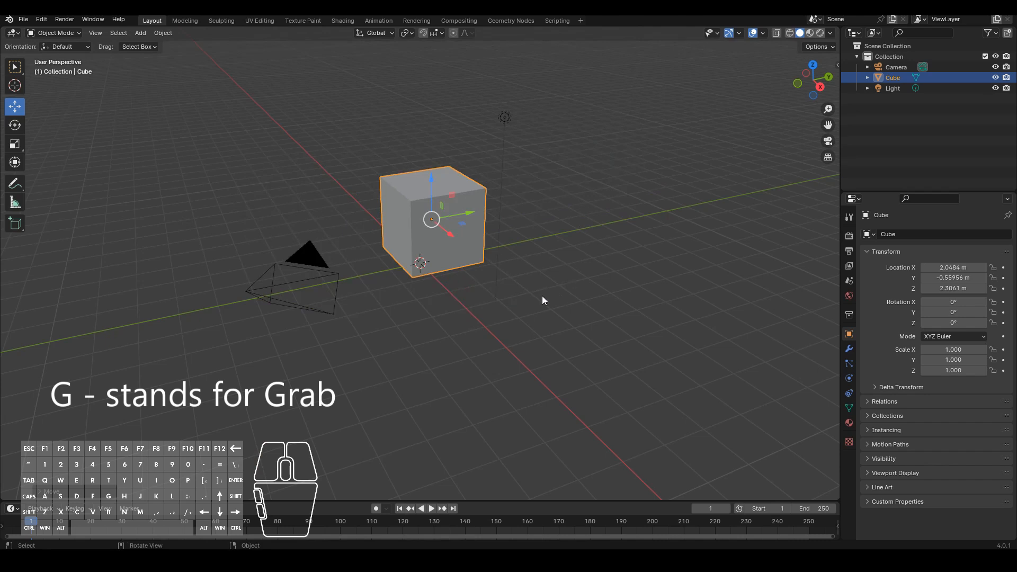
pyautogui.press('g')
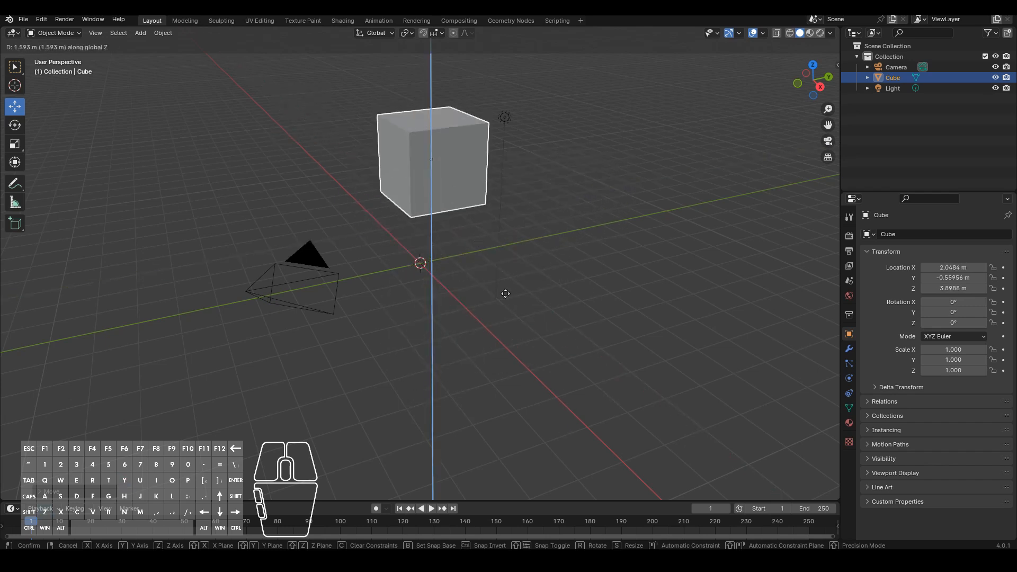
pyautogui.click(542, 334)
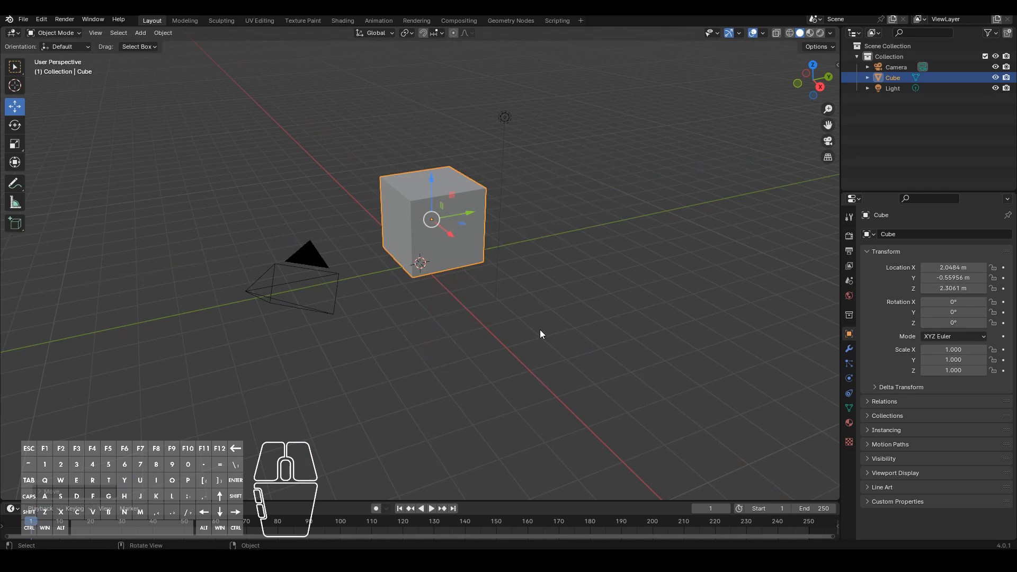
pyautogui.moveTo(469, 237)
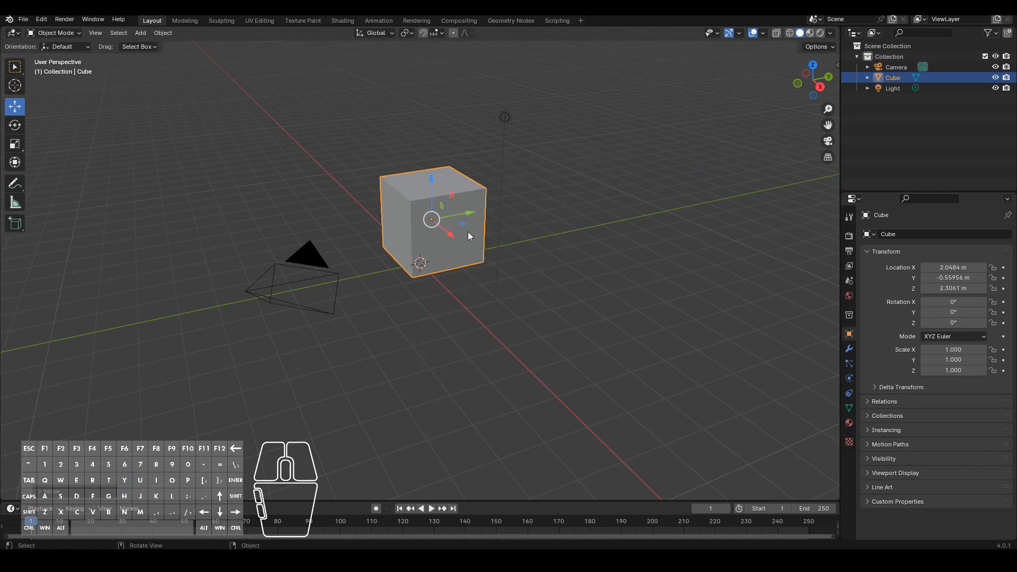
pyautogui.moveTo(448, 205)
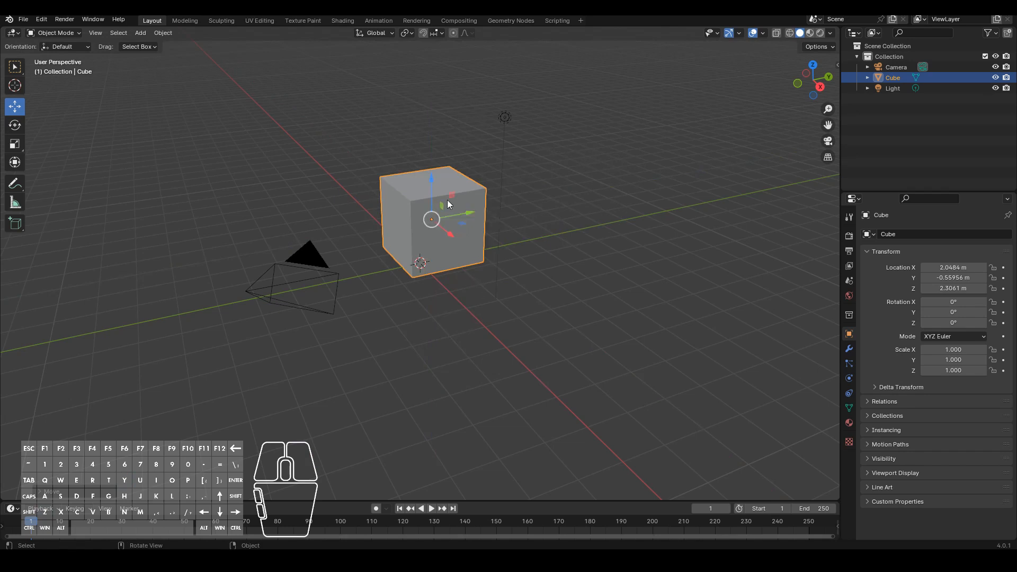
pyautogui.press('g')
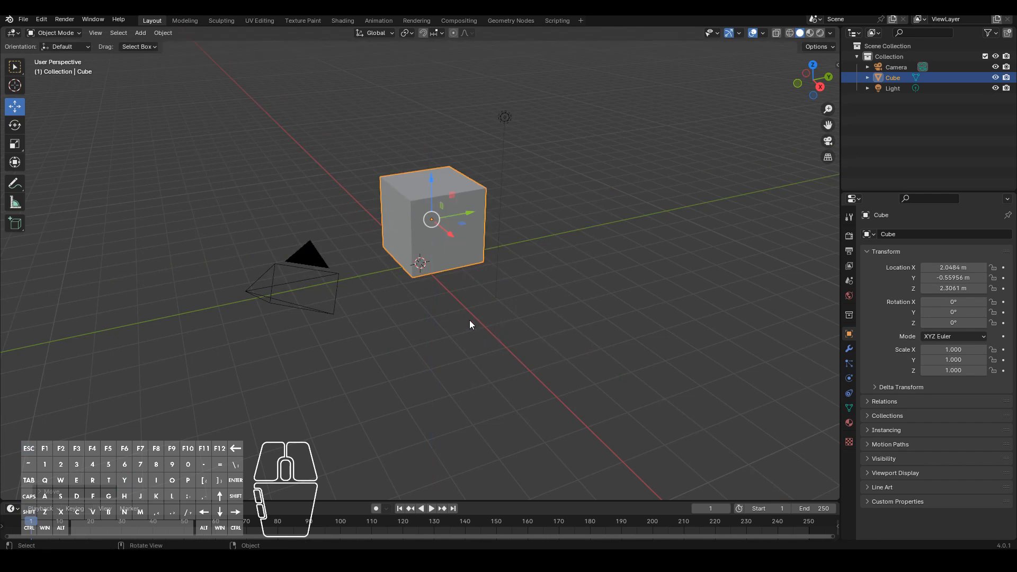
pyautogui.moveTo(74, 246)
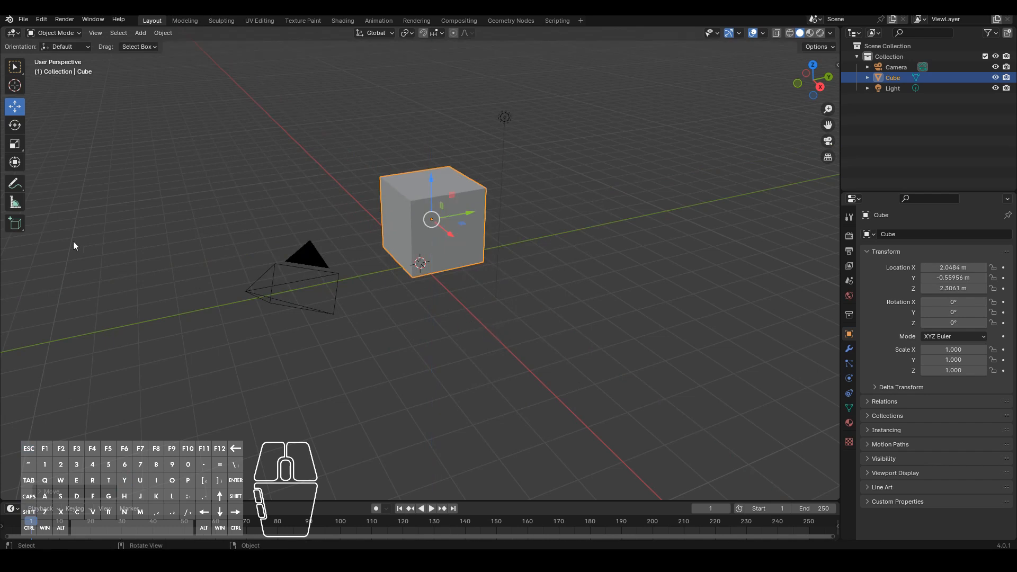
pyautogui.moveTo(15, 125)
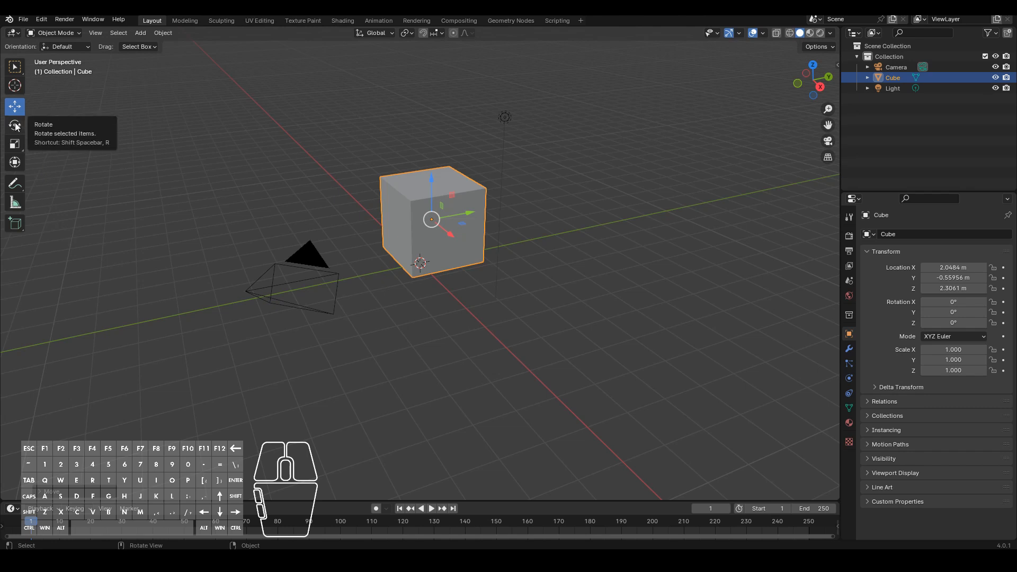
# Rotate the cube to about -11.5° X, -21.6° Y, -7.9° Z, cancelling an axis-locked spin
pyautogui.press('r')
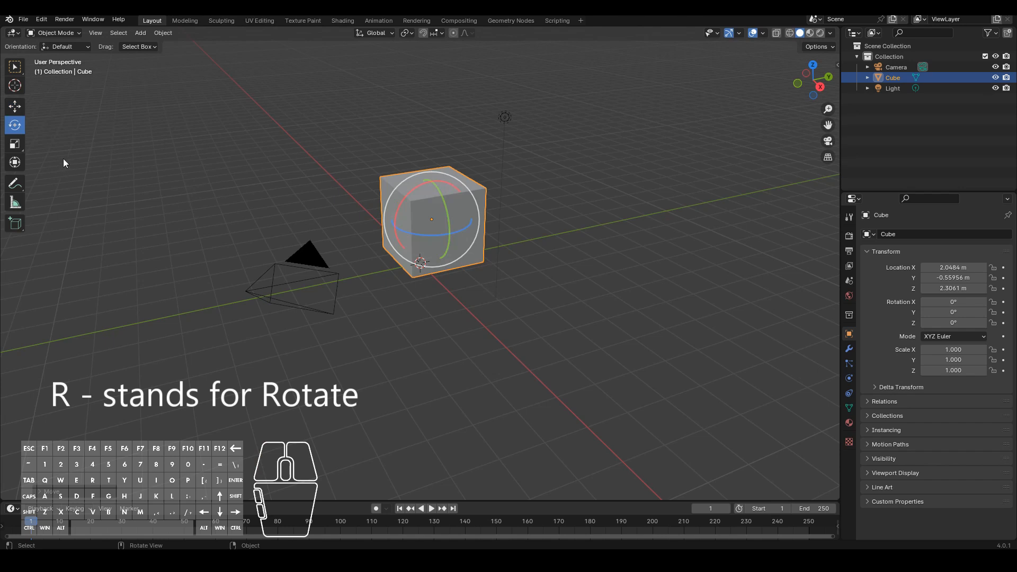
pyautogui.moveTo(447, 204)
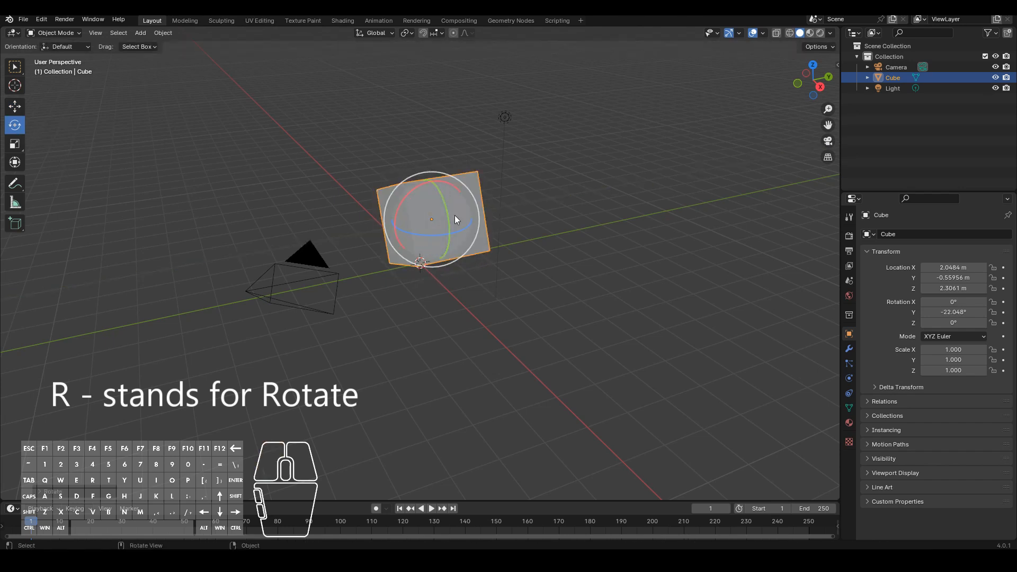
pyautogui.press('r')
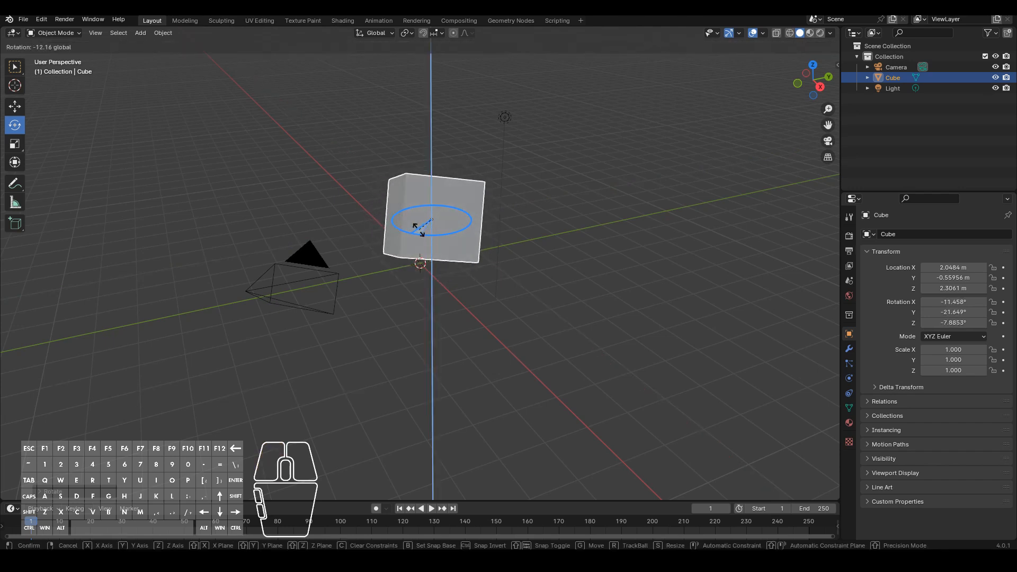
pyautogui.press('x')
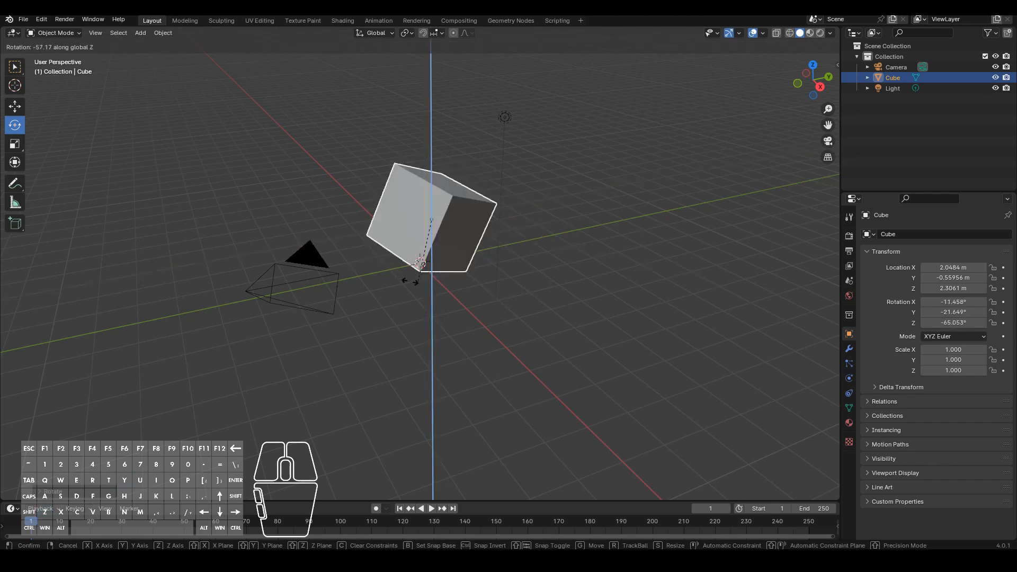
pyautogui.click(512, 255)
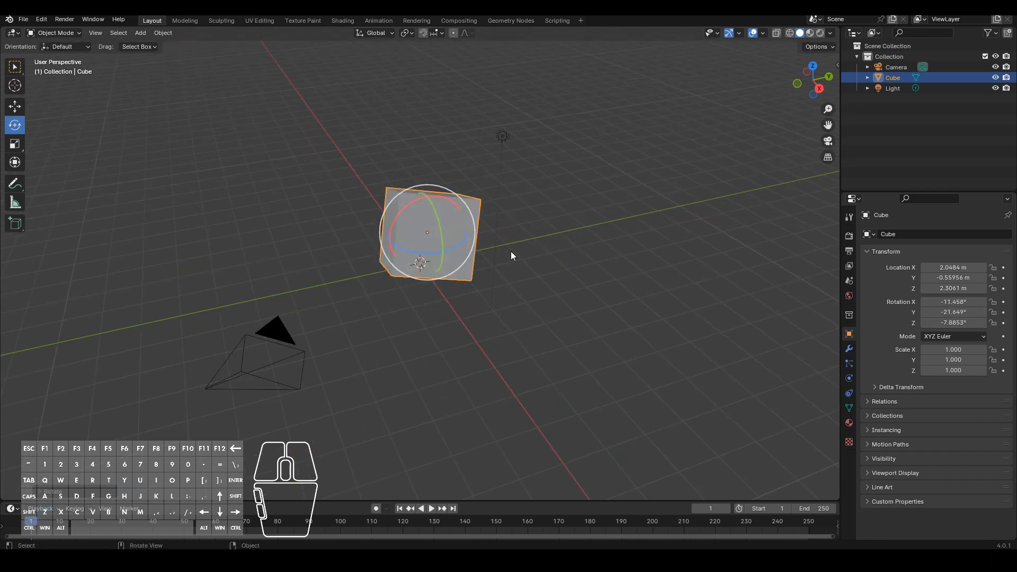
pyautogui.moveTo(15, 144)
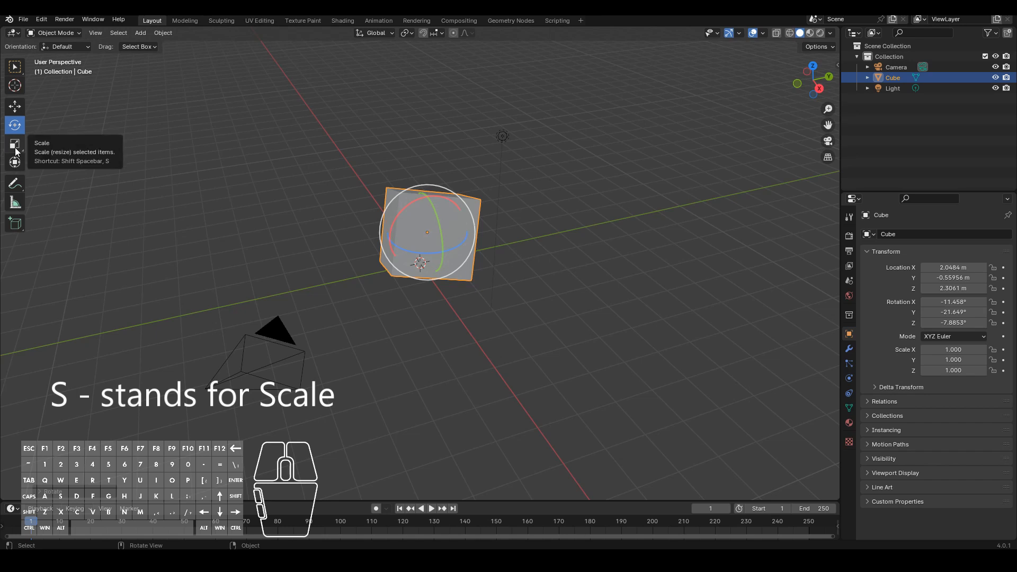
# Scale the cube to about 1.74 X, 0.75 Y, 0.90 Z, abandoning a Y-only stretch
pyautogui.click(15, 143)
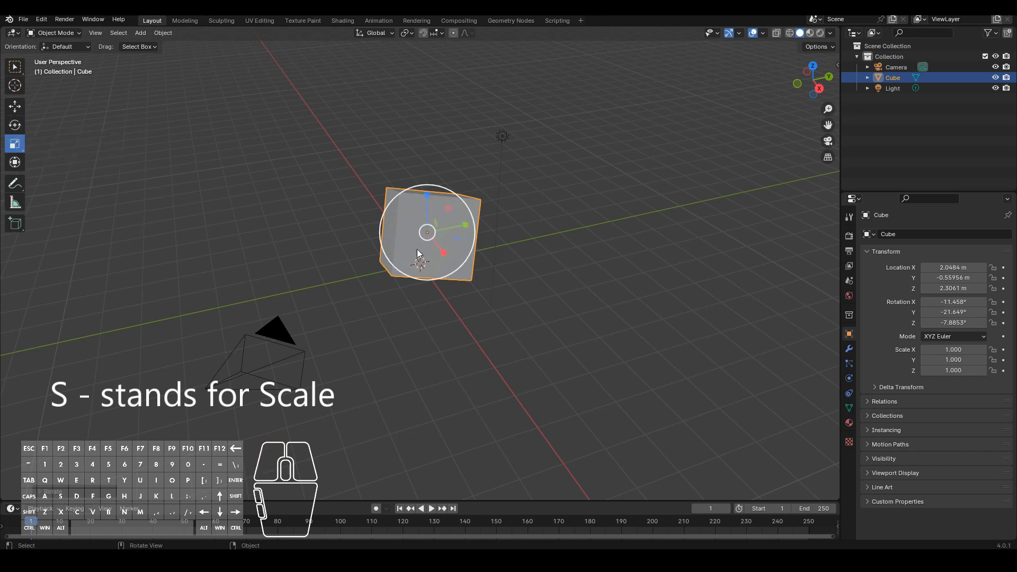
pyautogui.press('s')
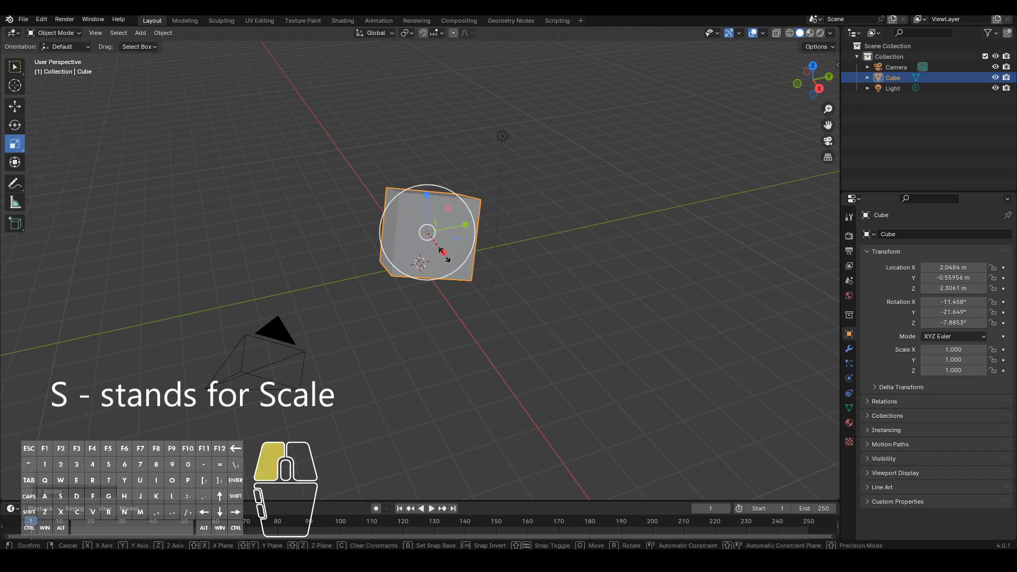
pyautogui.click(463, 232)
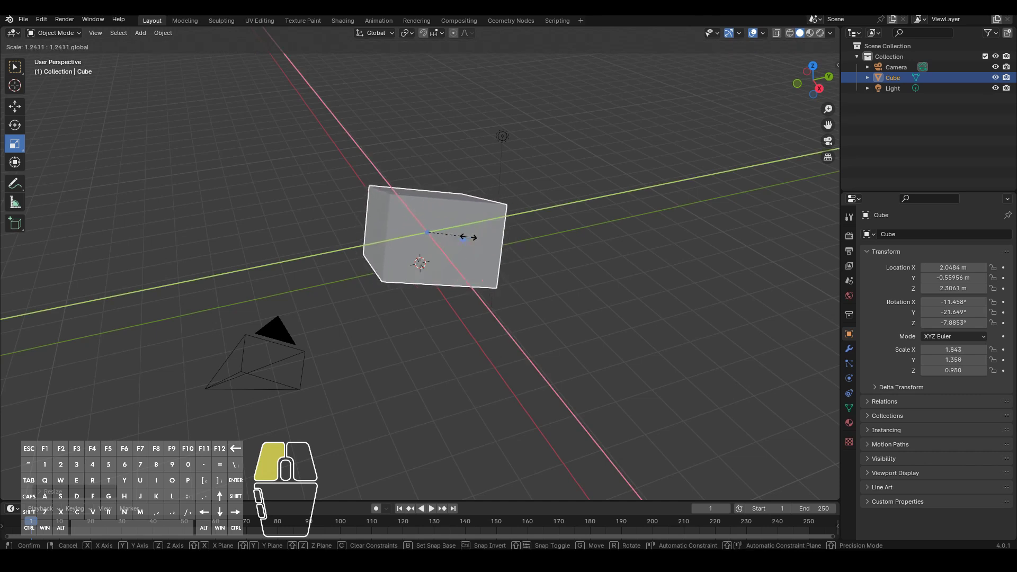
pyautogui.click(431, 231)
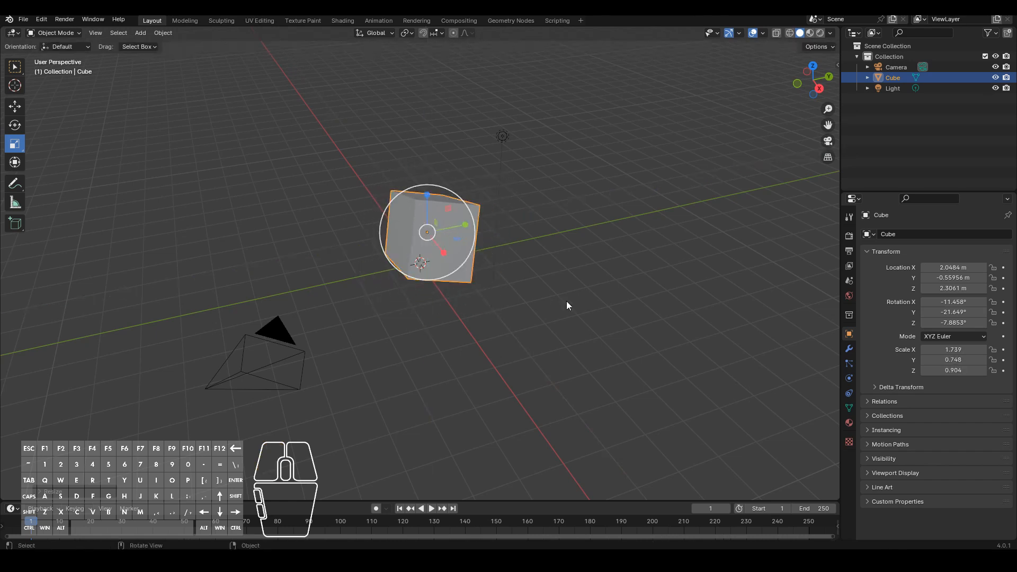
pyautogui.moveTo(522, 266)
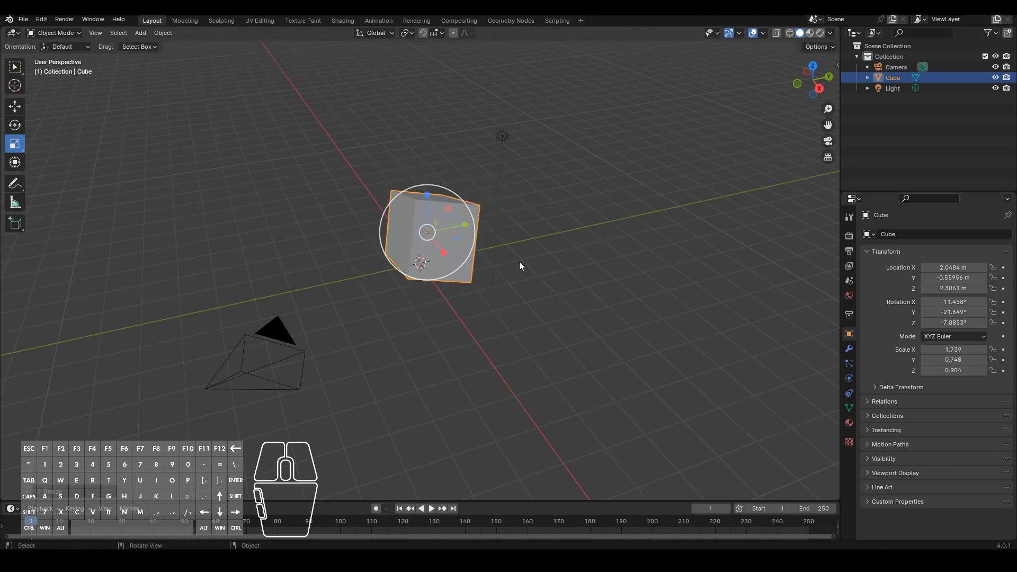
pyautogui.press('s')
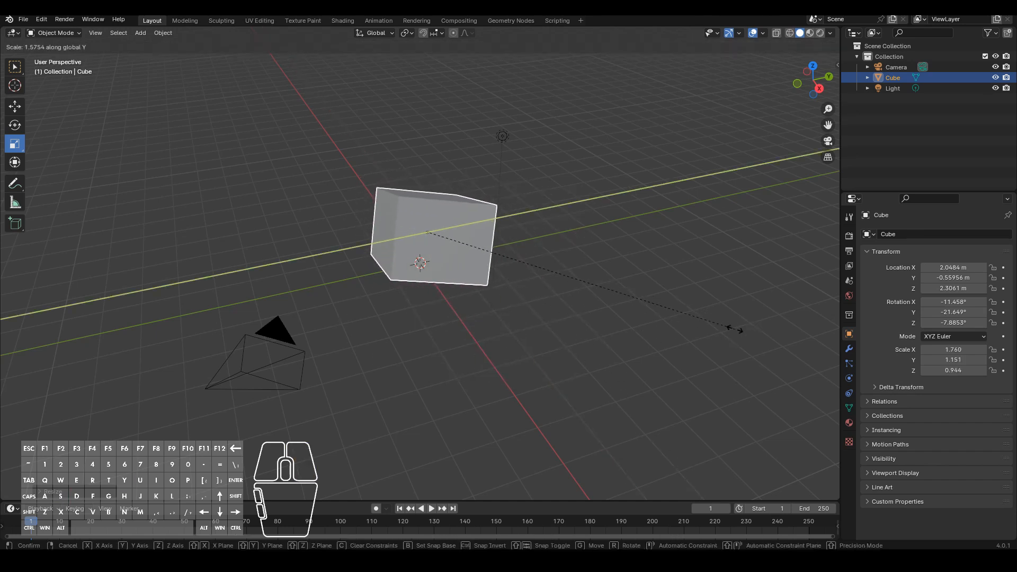
pyautogui.click(659, 373)
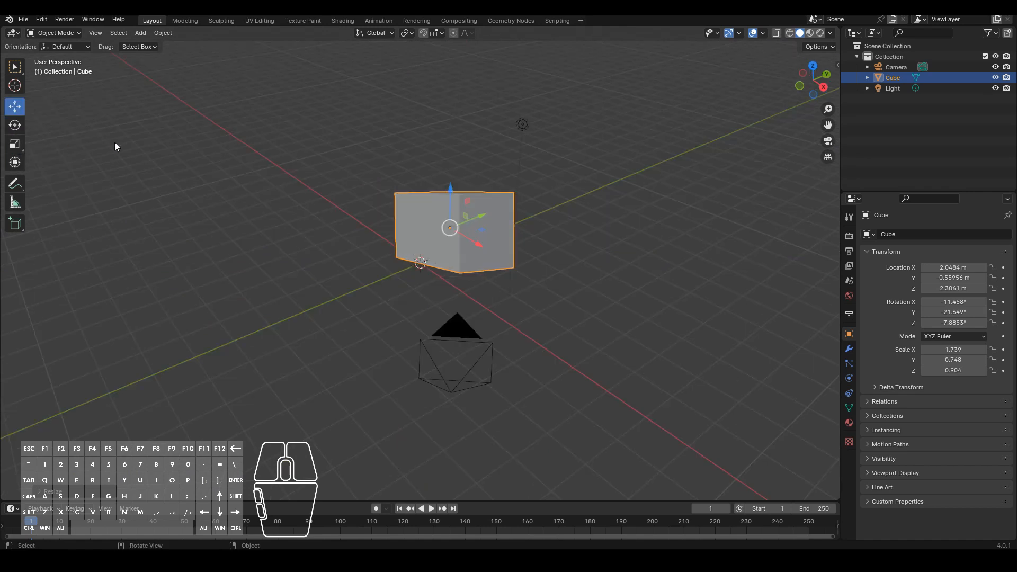
# Move the cube to X 4.95 m, widen it to 2.595, and tilt it 32.6°/-10.3°/-20.7°
pyautogui.click(15, 162)
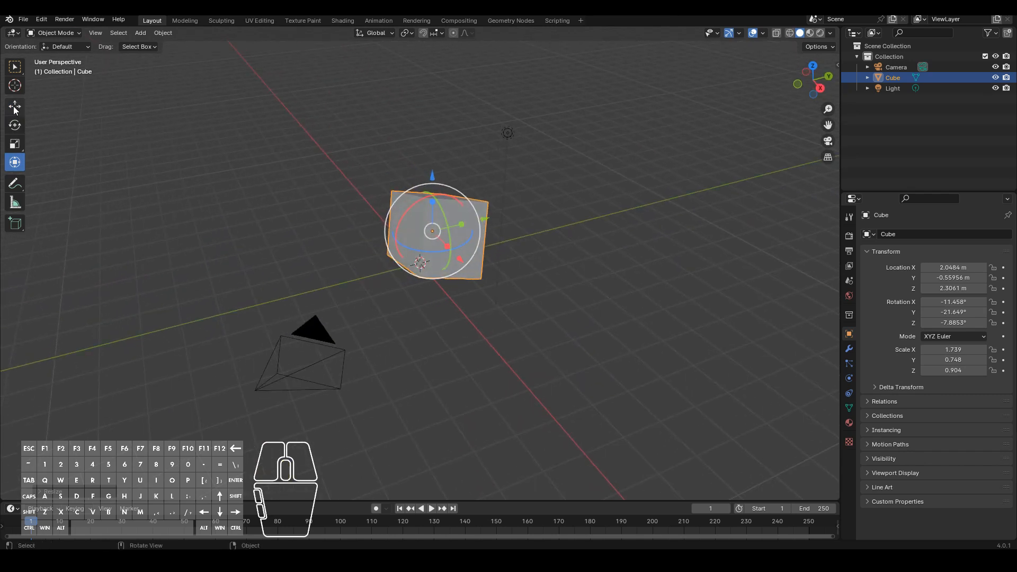
pyautogui.moveTo(459, 262)
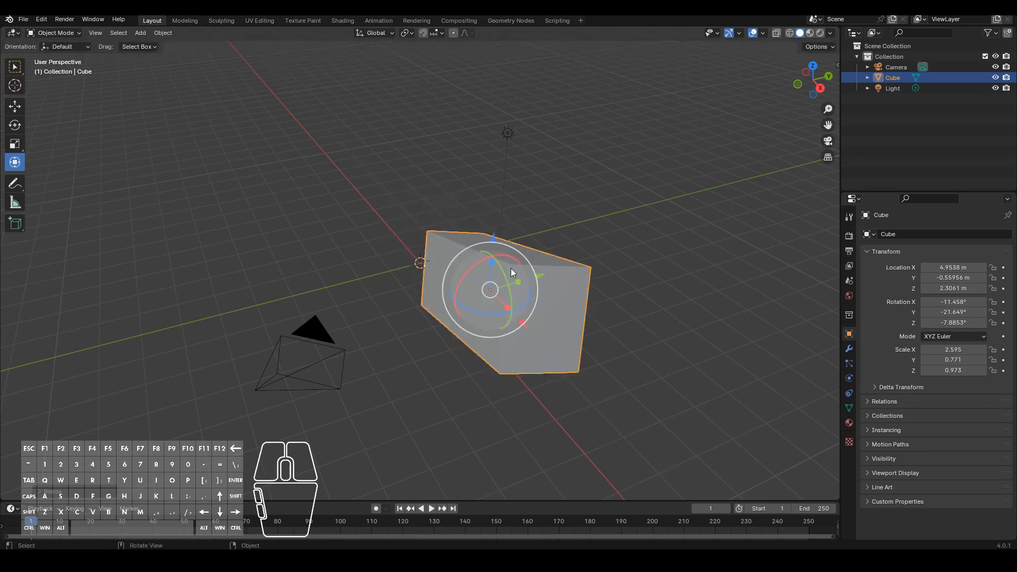
pyautogui.press('r')
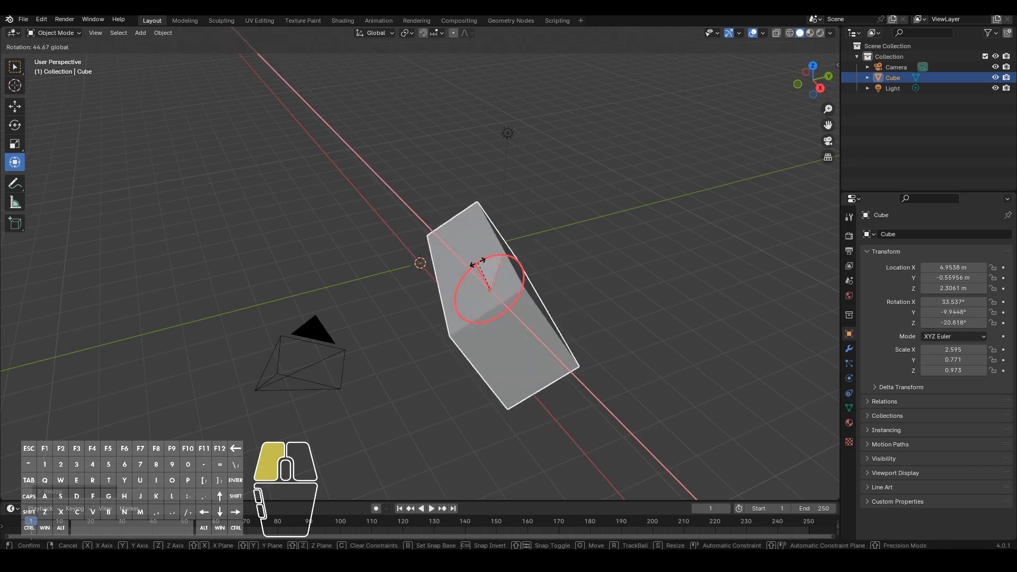
pyautogui.click(507, 290)
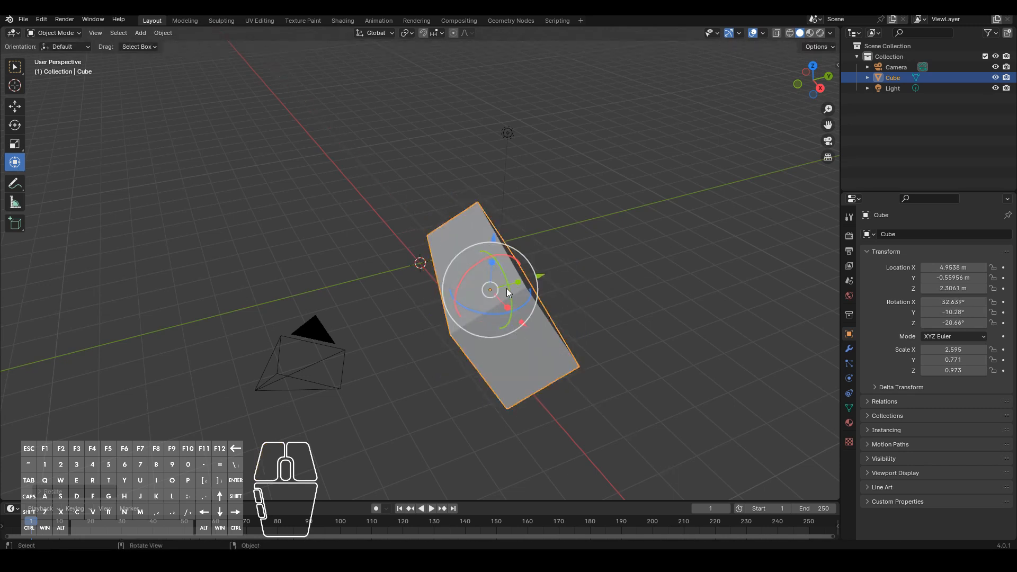
pyautogui.moveTo(525, 338)
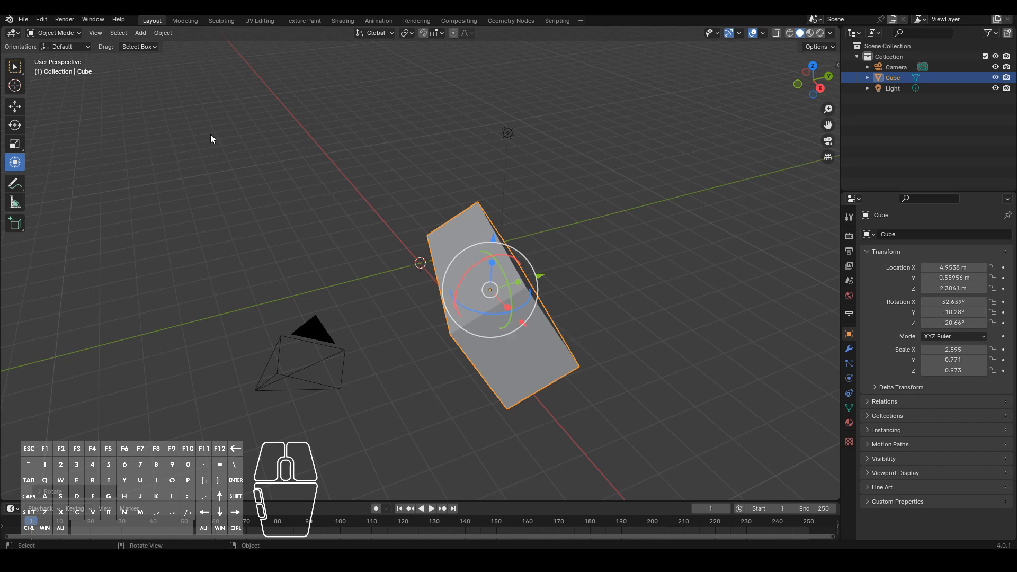
pyautogui.click(296, 359)
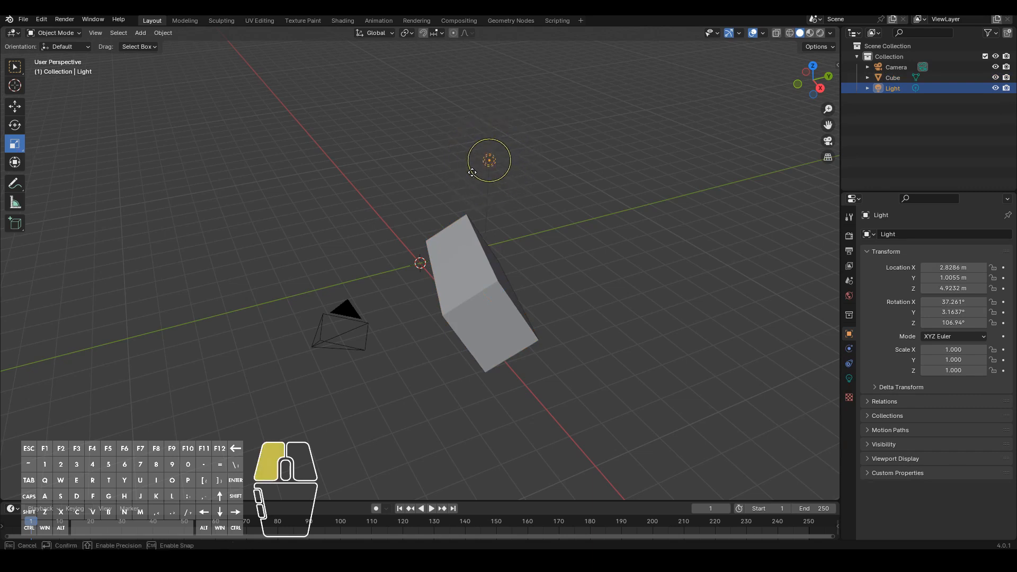
# Scale the light to about 1.33 by 2.54 by 1.99 and shift it slightly
pyautogui.press('s')
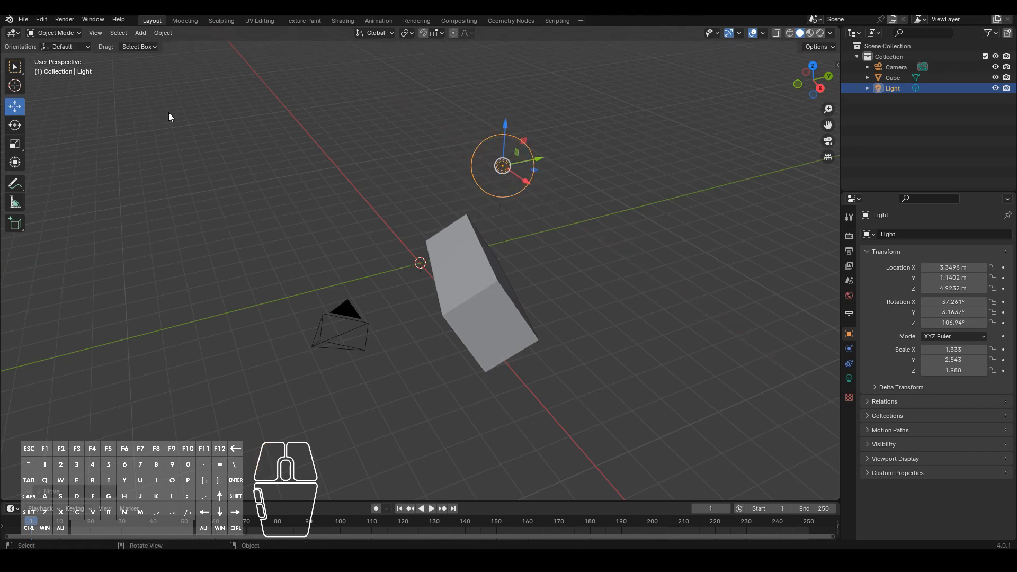
pyautogui.moveTo(94, 125)
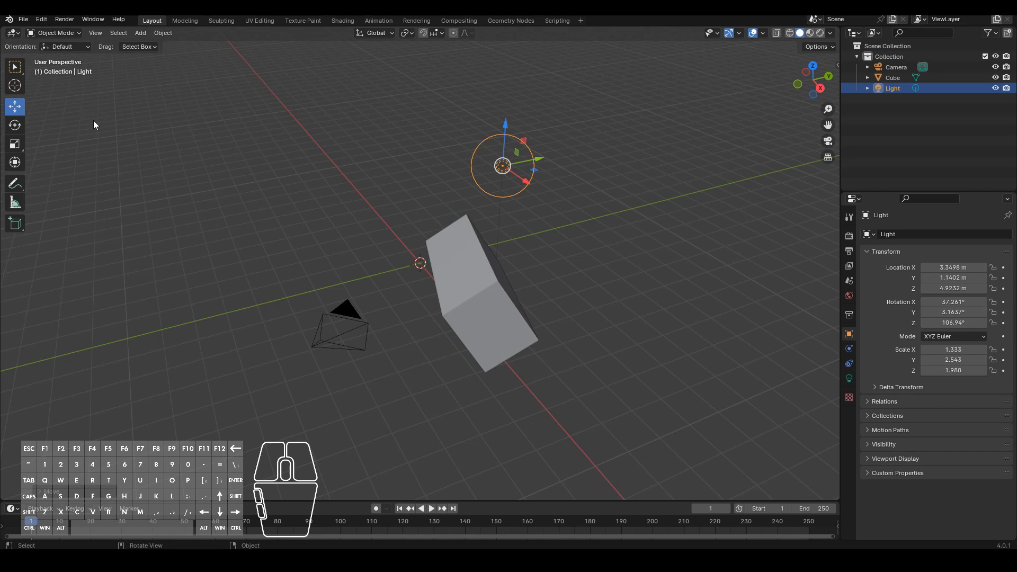
pyautogui.moveTo(385, 174)
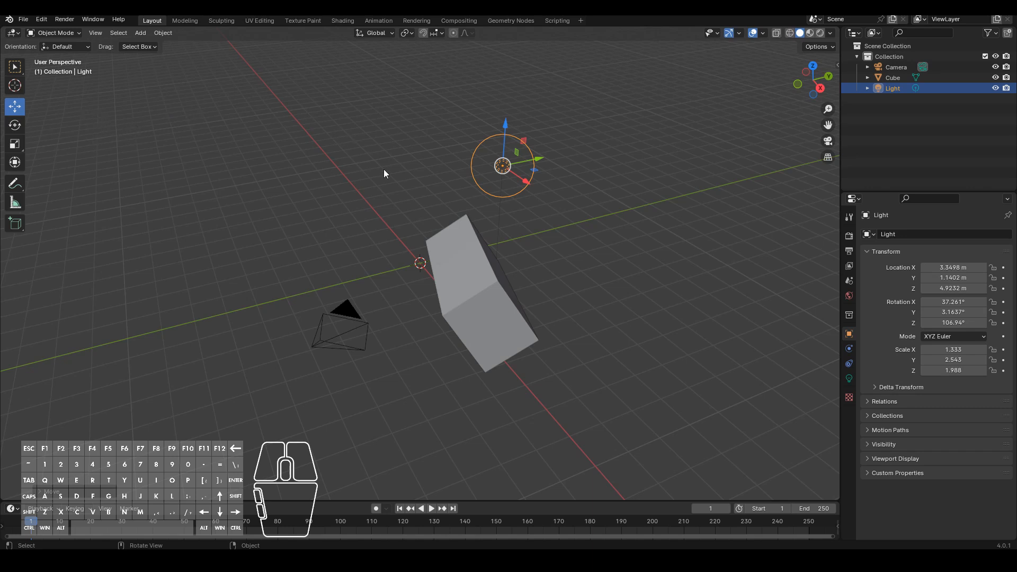
# Reselect the cube, nudge it to X 4.83 m, and cycle Move, Rotate, Scale tools
pyautogui.click(470, 284)
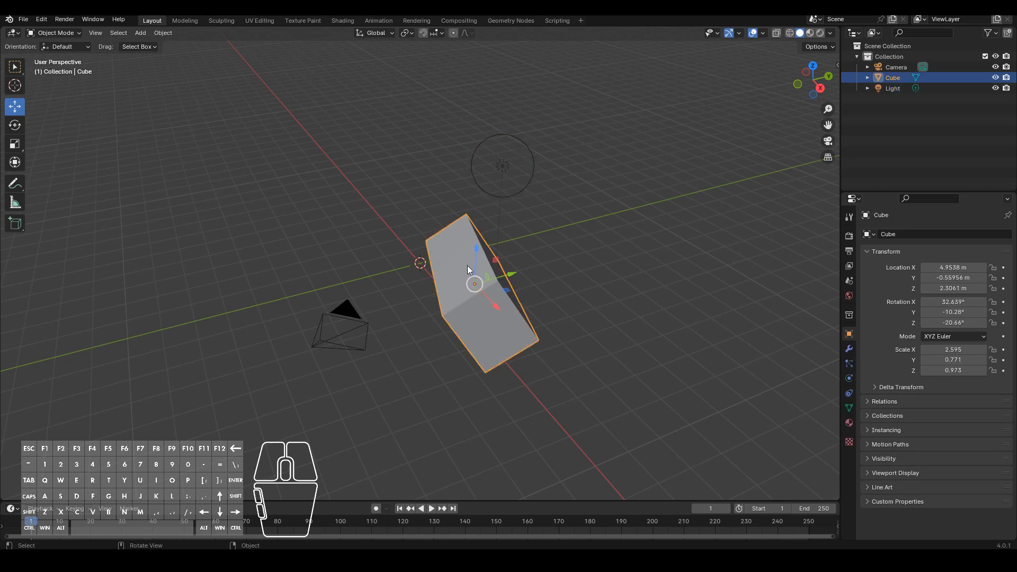
pyautogui.moveTo(168, 37)
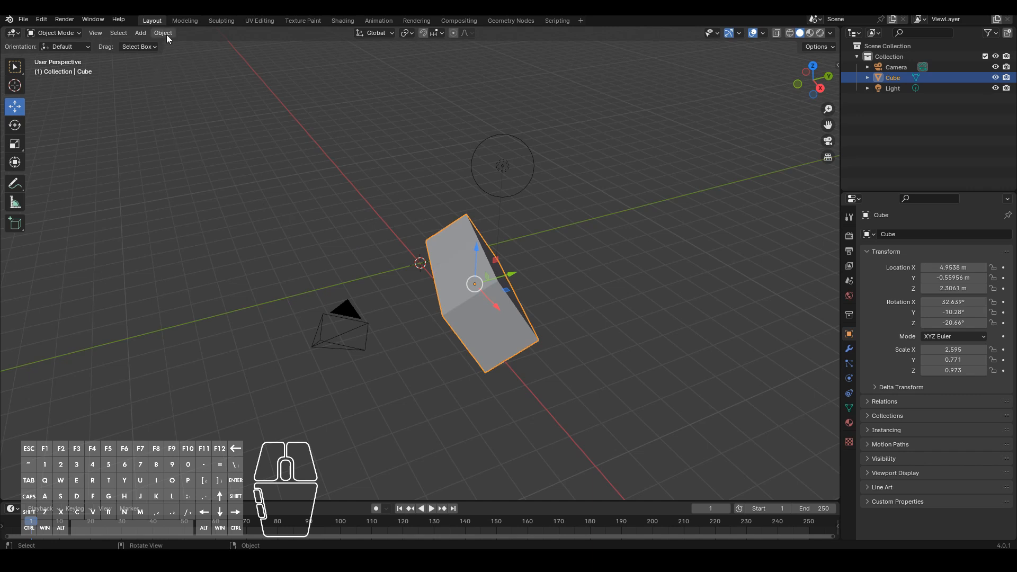
pyautogui.click(163, 32)
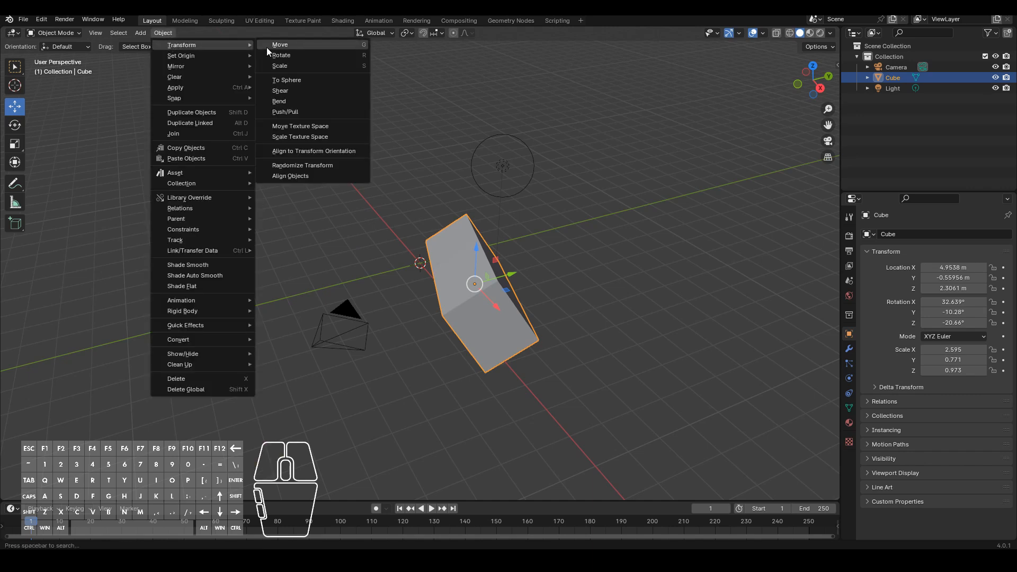
pyautogui.moveTo(295, 71)
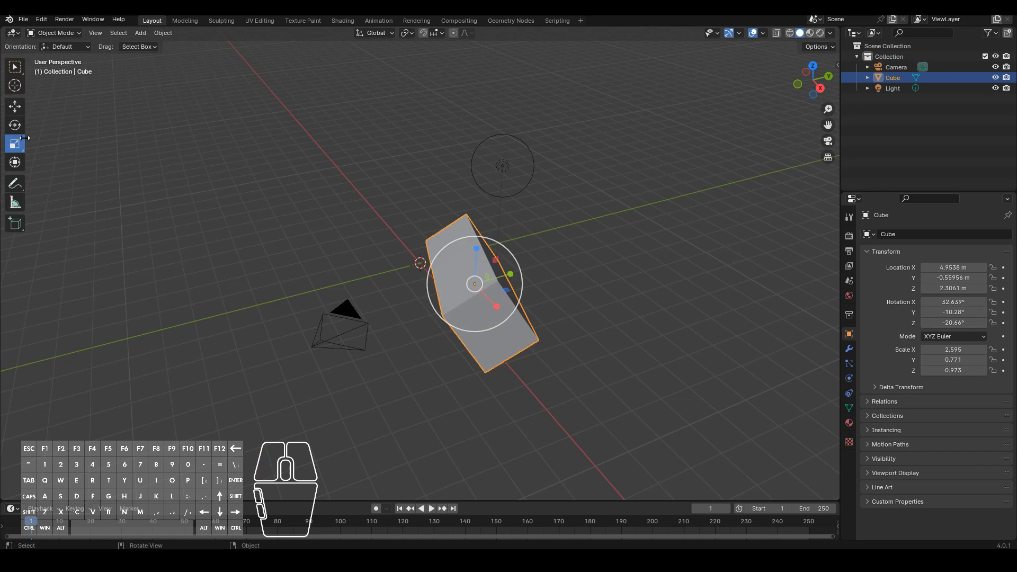
pyautogui.click(15, 106)
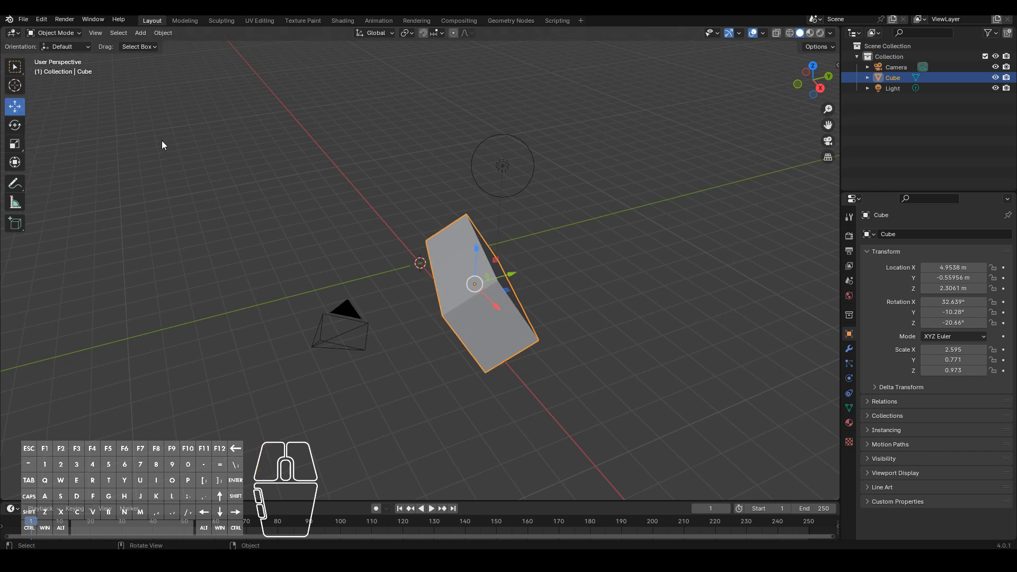
pyautogui.click(15, 125)
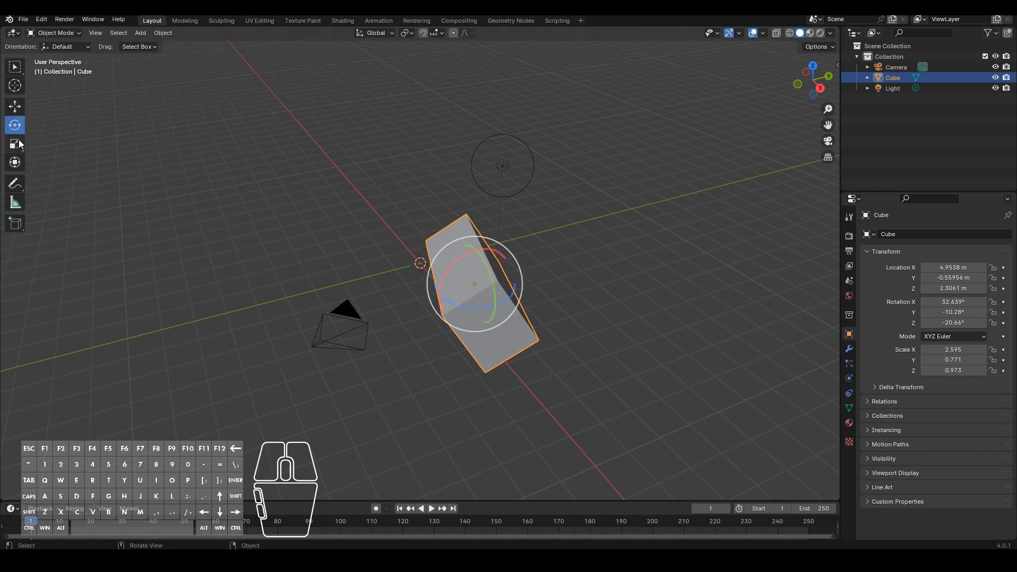
pyautogui.click(15, 143)
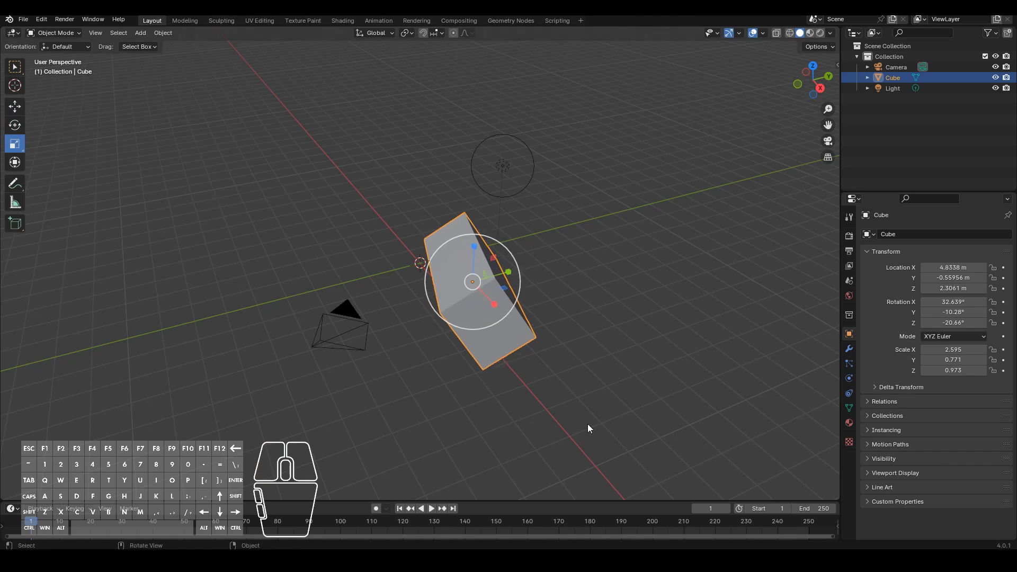
pyautogui.moveTo(467, 335)
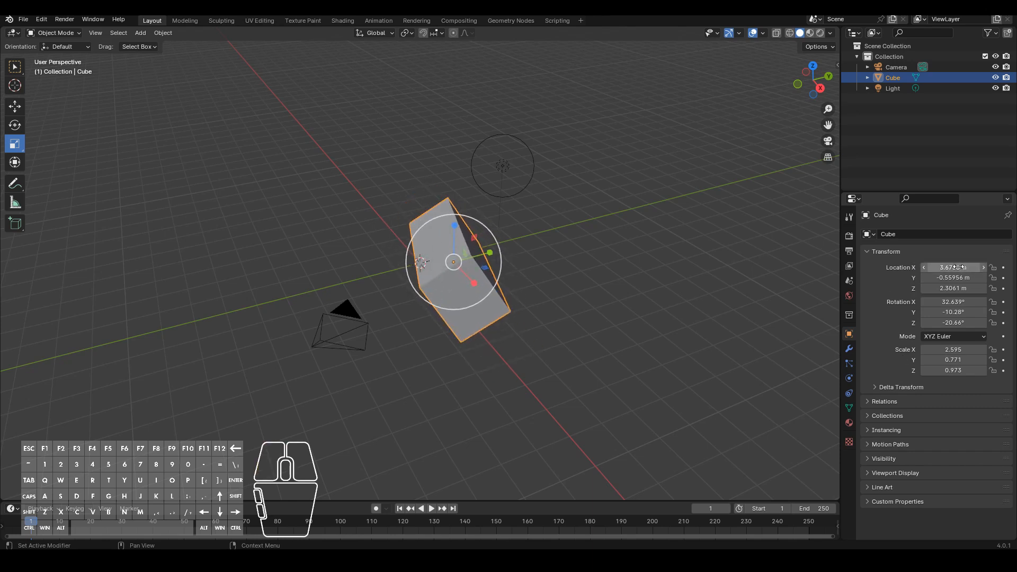
# Drag the Location X field to slide the cube, ending near 4.9538 m
pyautogui.moveTo(954, 267); pyautogui.dragTo(934, 267)
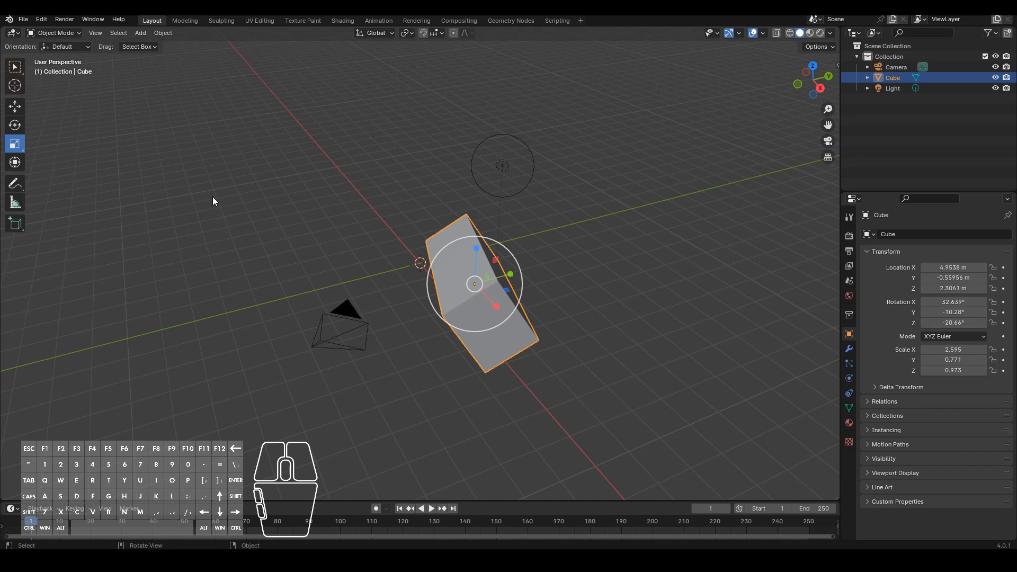
pyautogui.moveTo(247, 203)
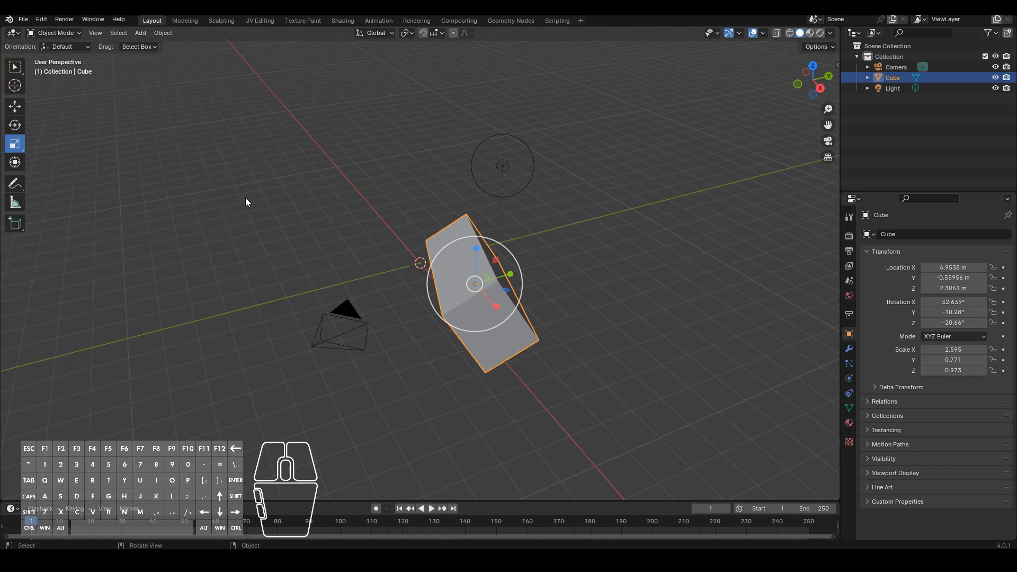